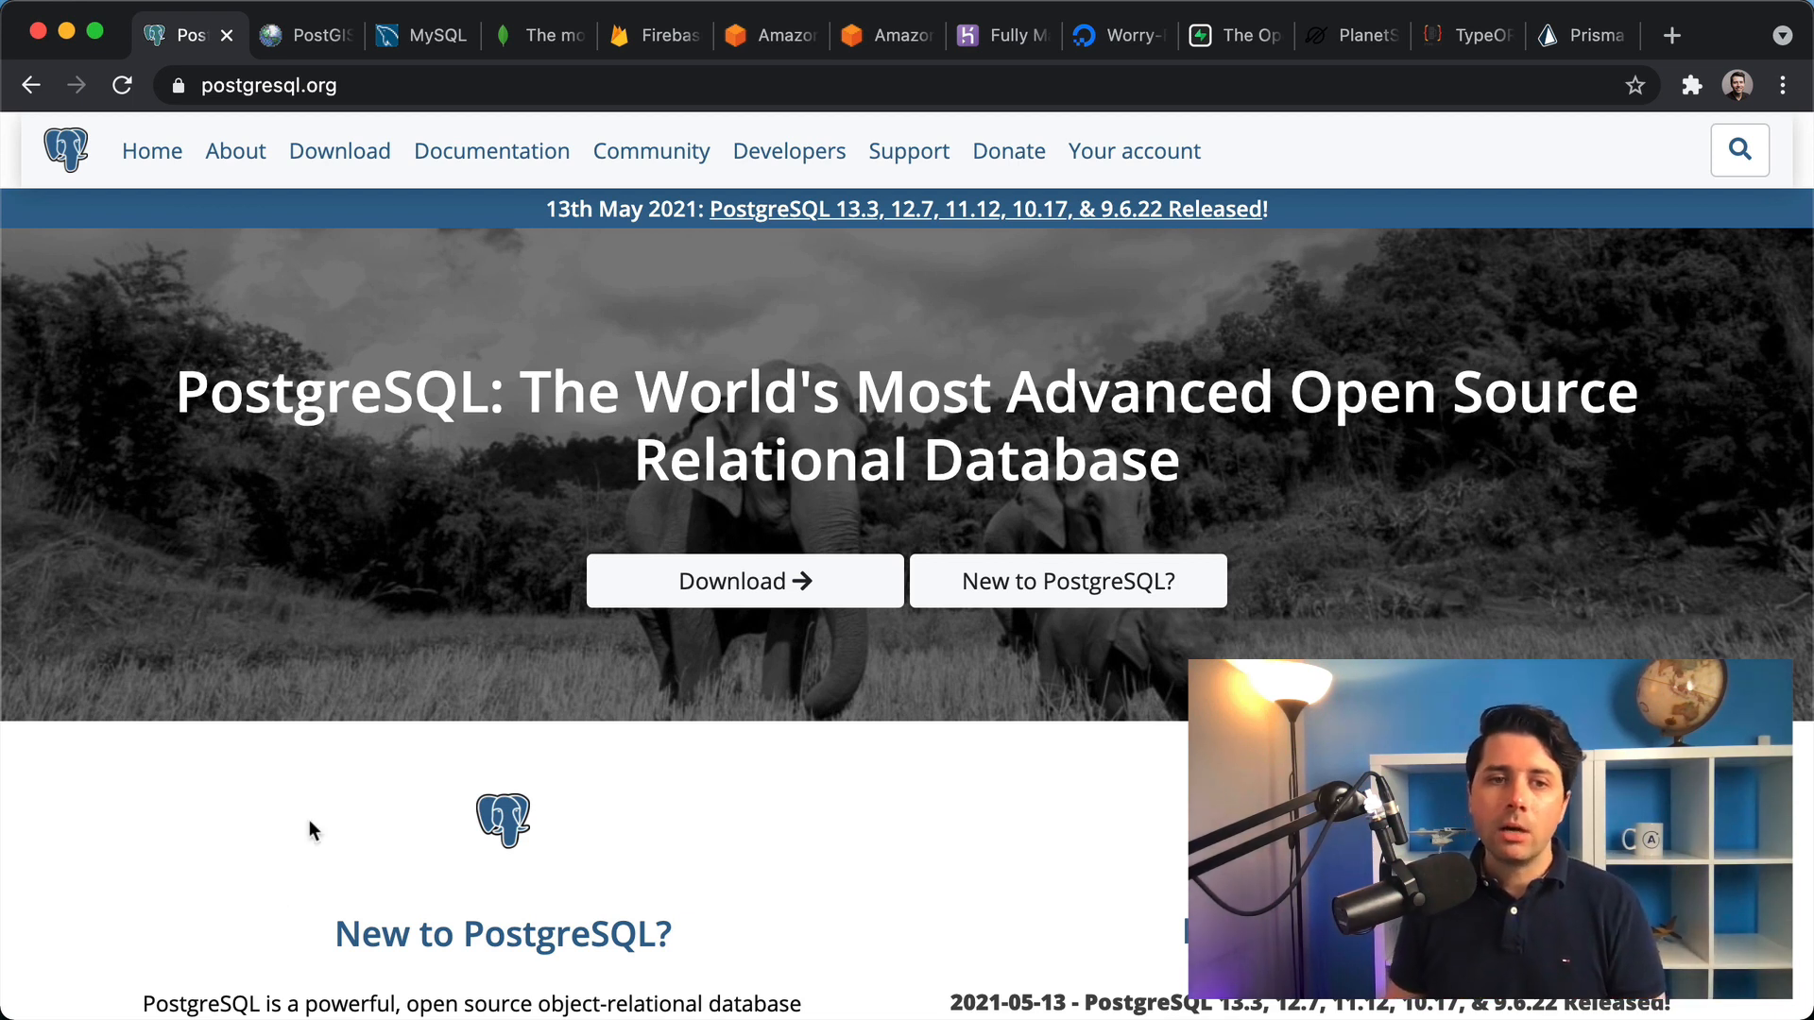
pyautogui.moveTo(365, 563)
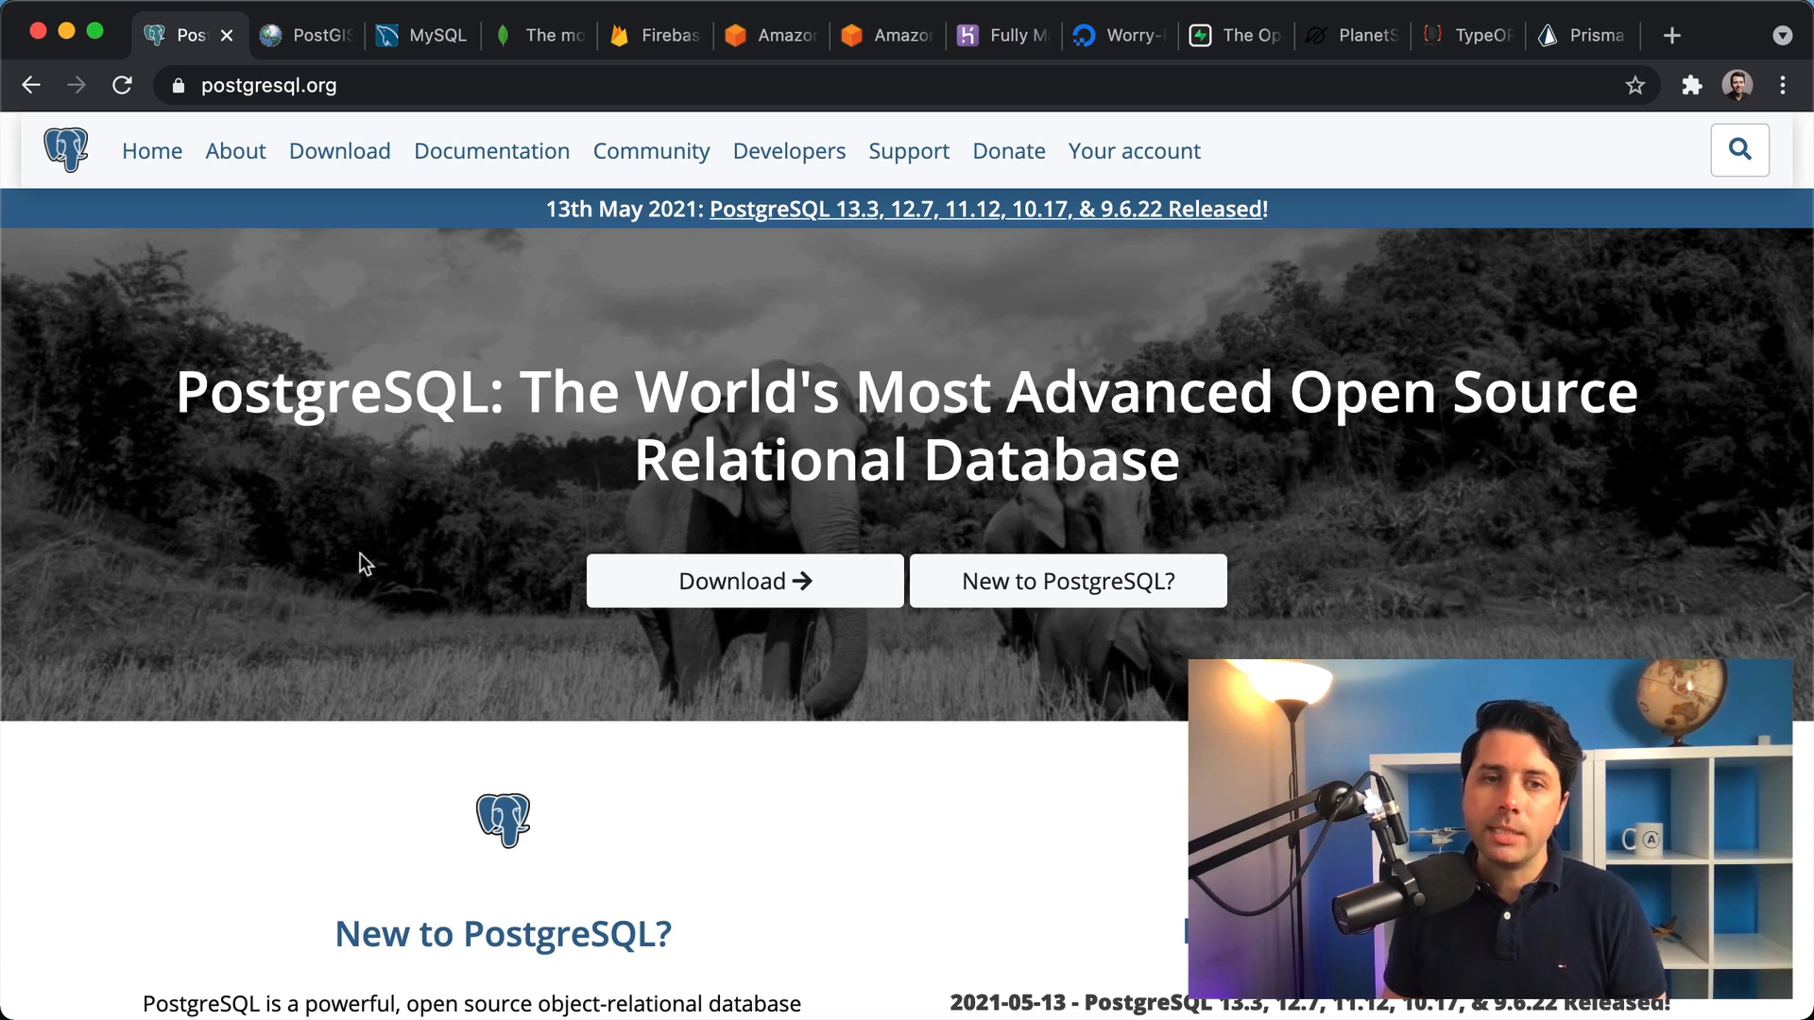
pyautogui.moveTo(336, 752)
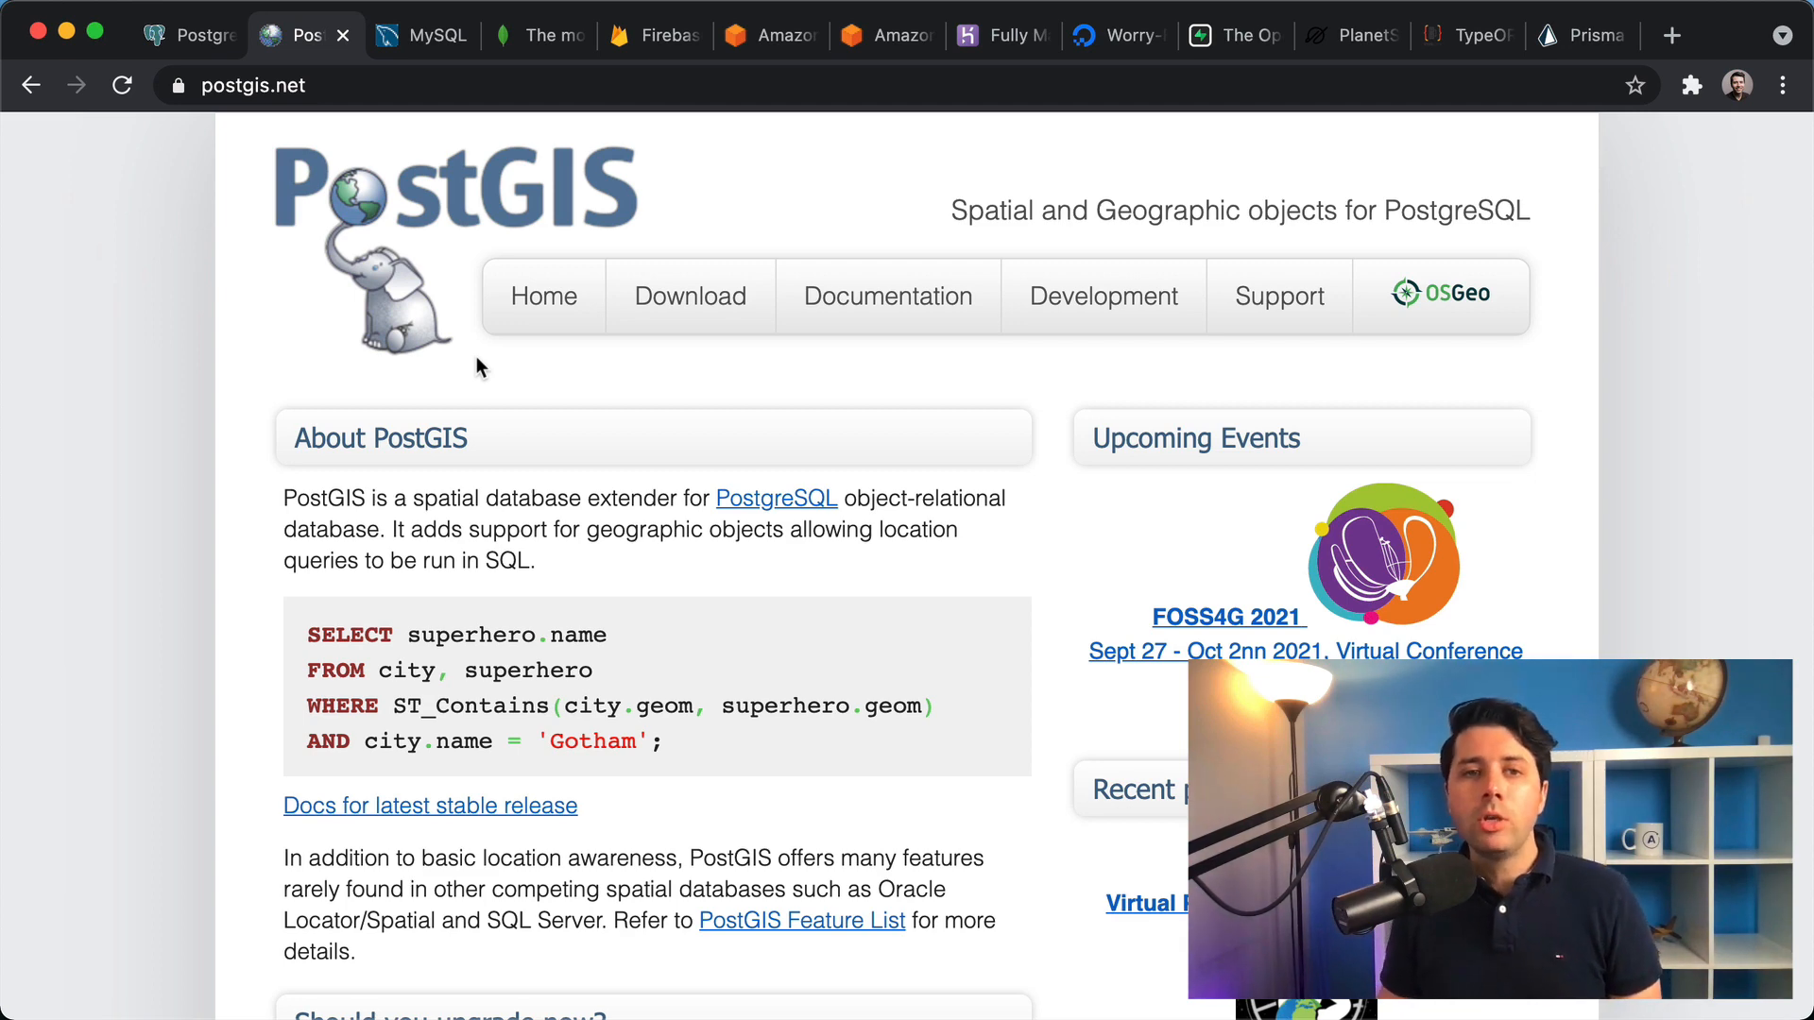
# - Switch to the mysql.com tab showing the MySQL open source database homepage
pyautogui.click(420, 34)
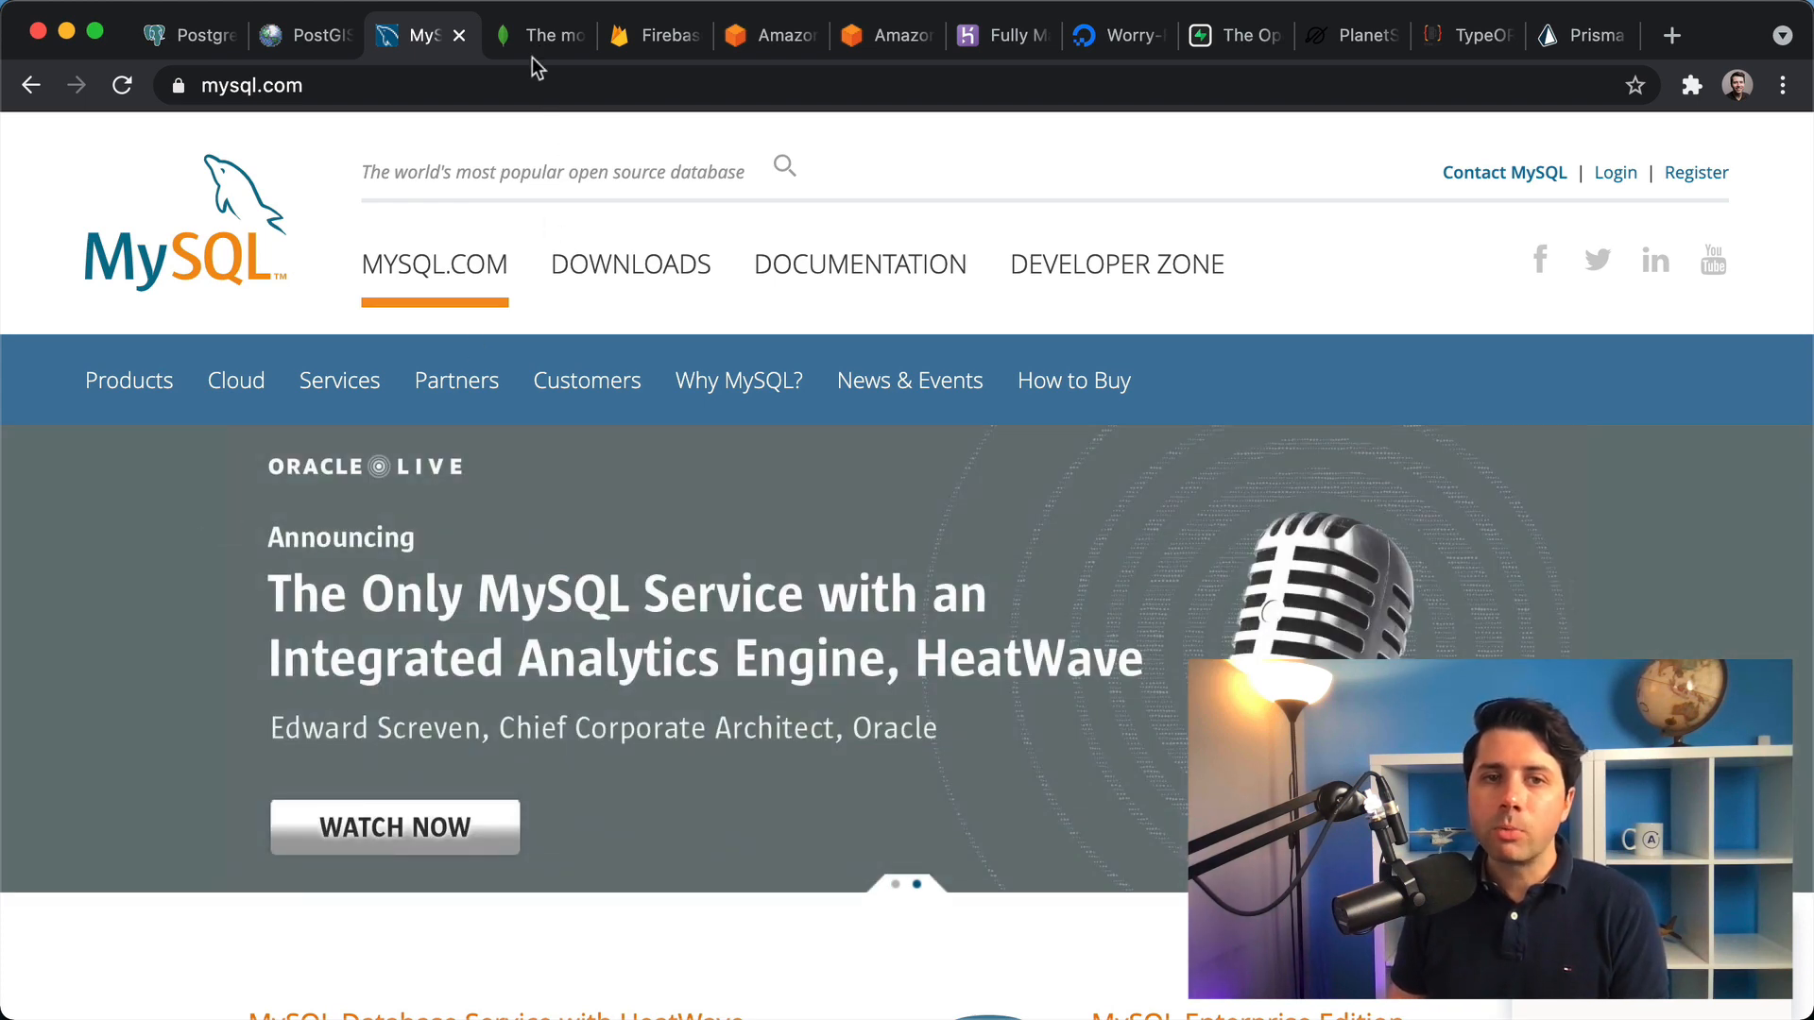
# - Switch to the mongodb.com tab showing the application data platform homepage
pyautogui.click(538, 34)
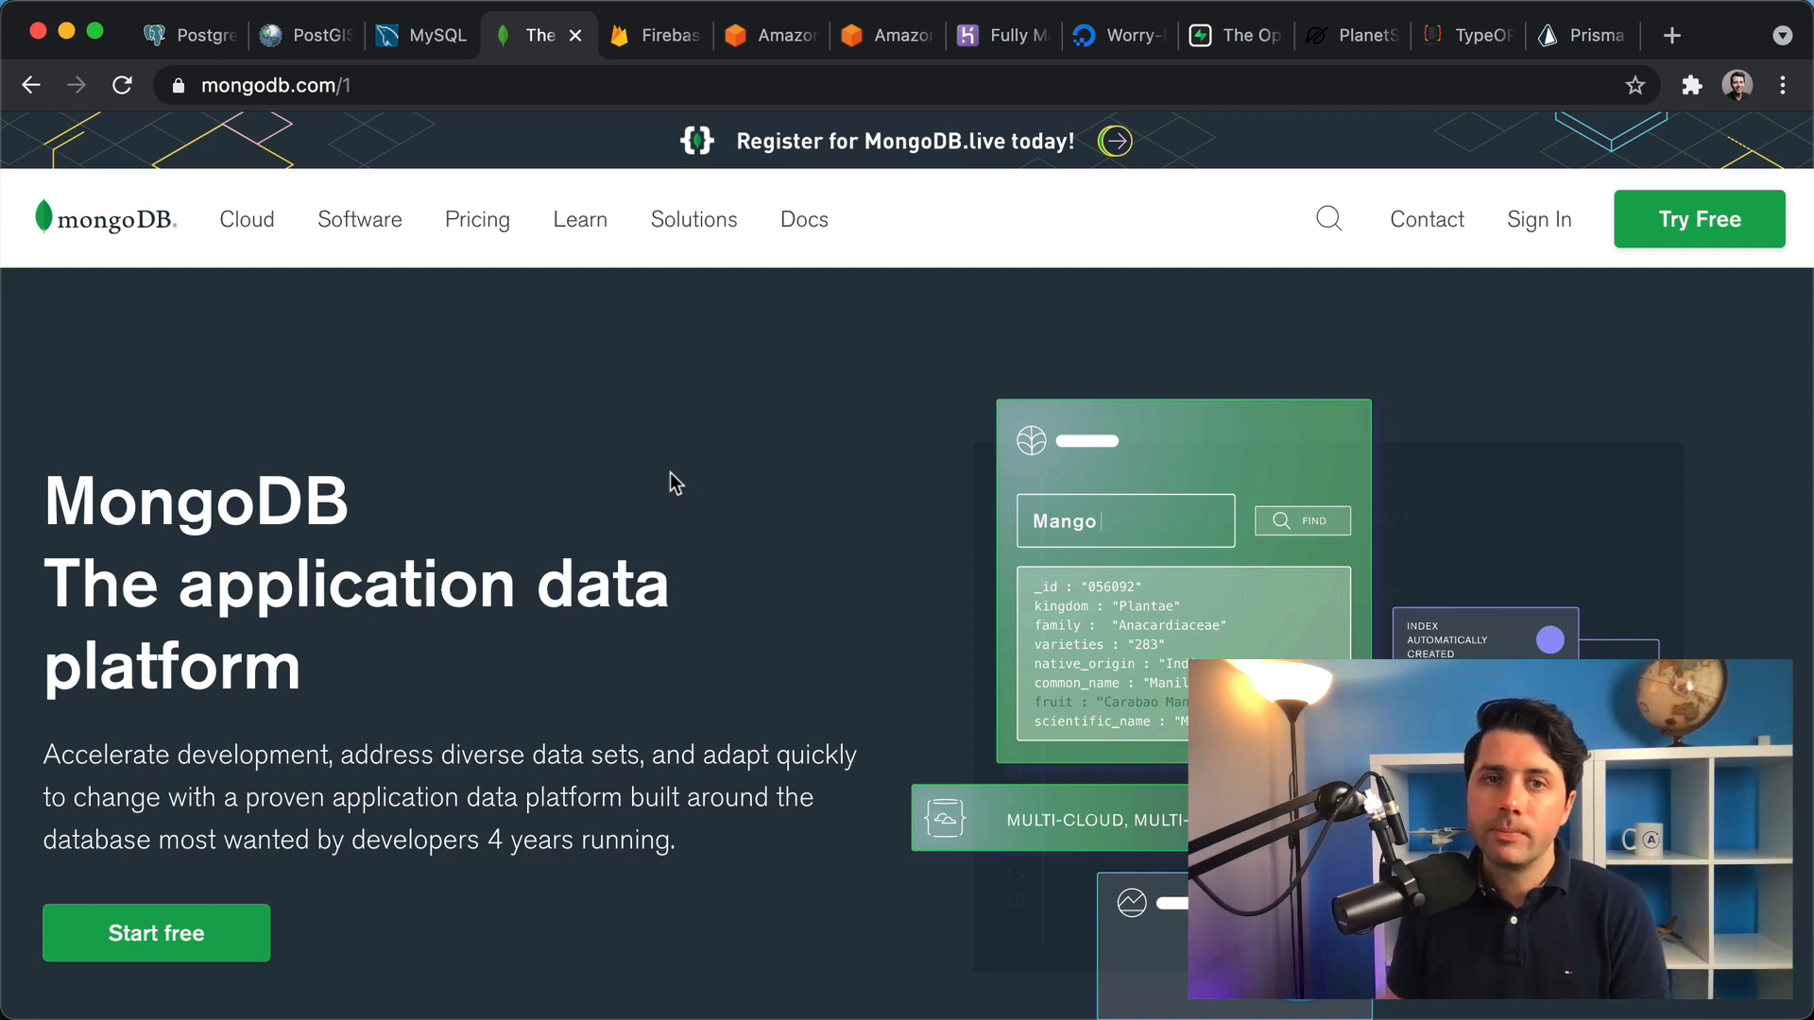
pyautogui.moveTo(656, 53)
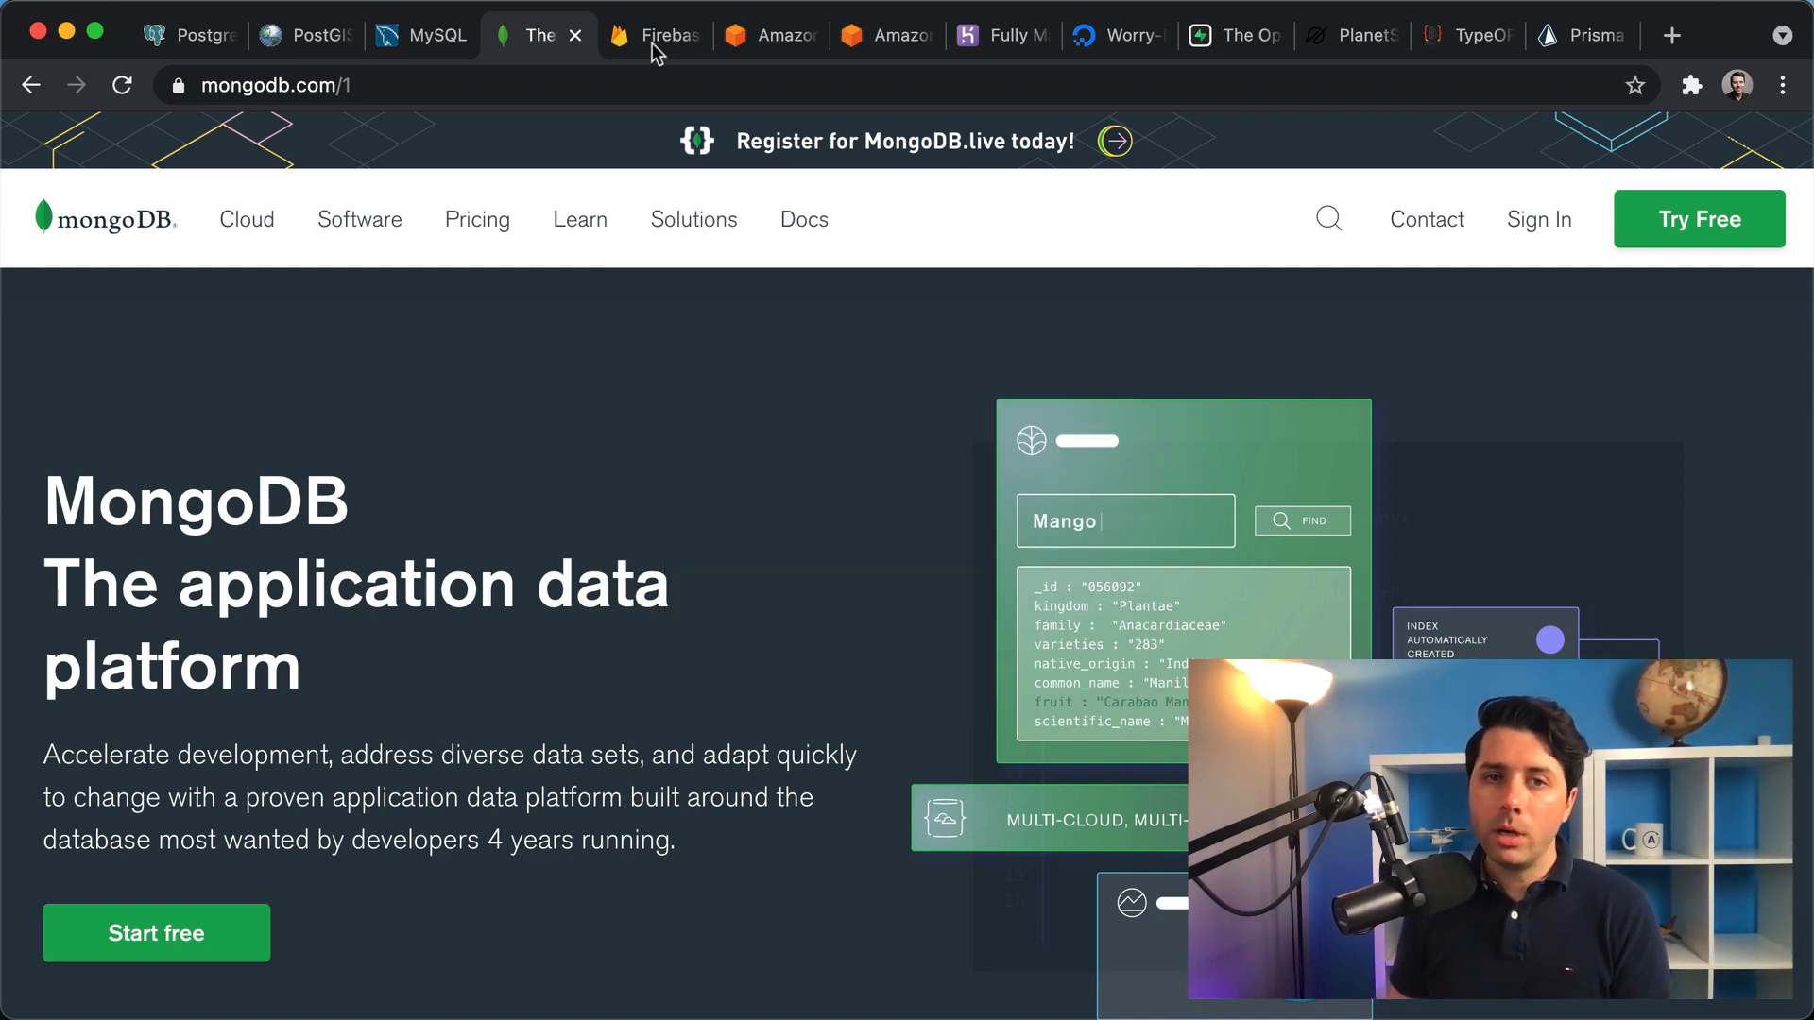
# - Switch to the firebase.google.com tab showing its products and solutions
pyautogui.click(652, 34)
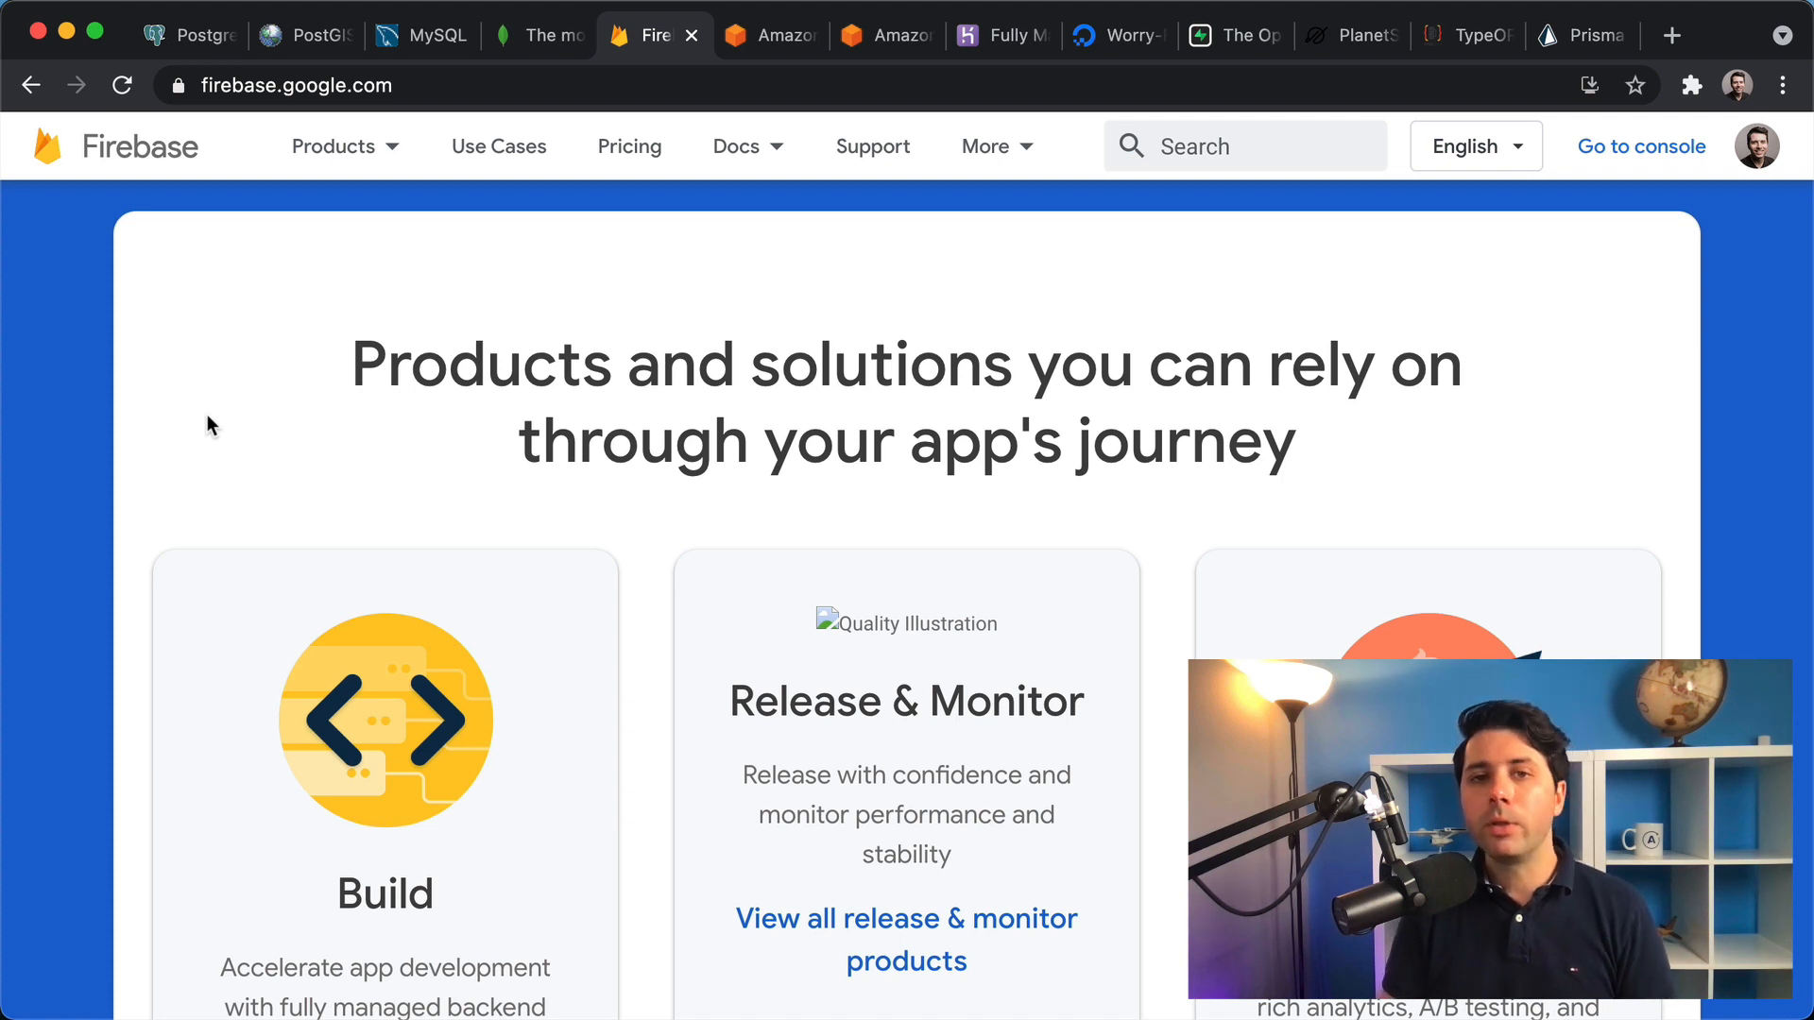
pyautogui.moveTo(376, 267)
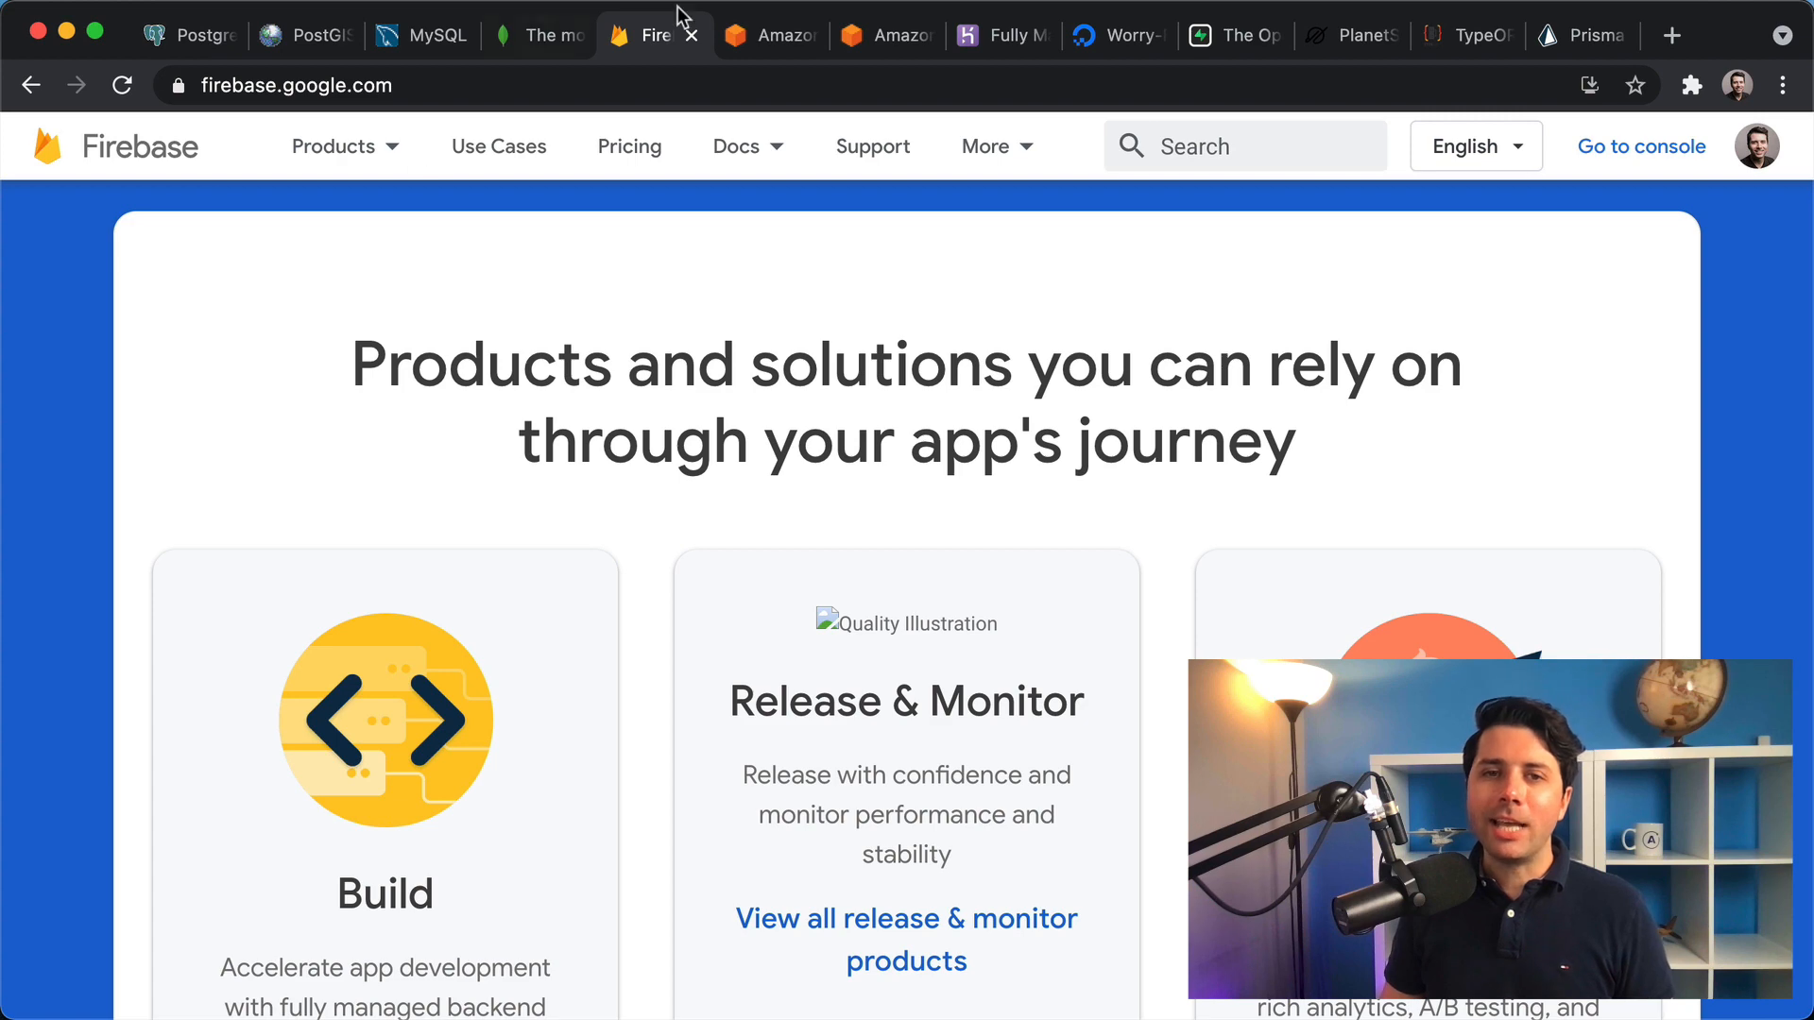
# - Switch to the aws.amazon.com/dynamodb tab showing the NoSQL database service overview
pyautogui.click(769, 34)
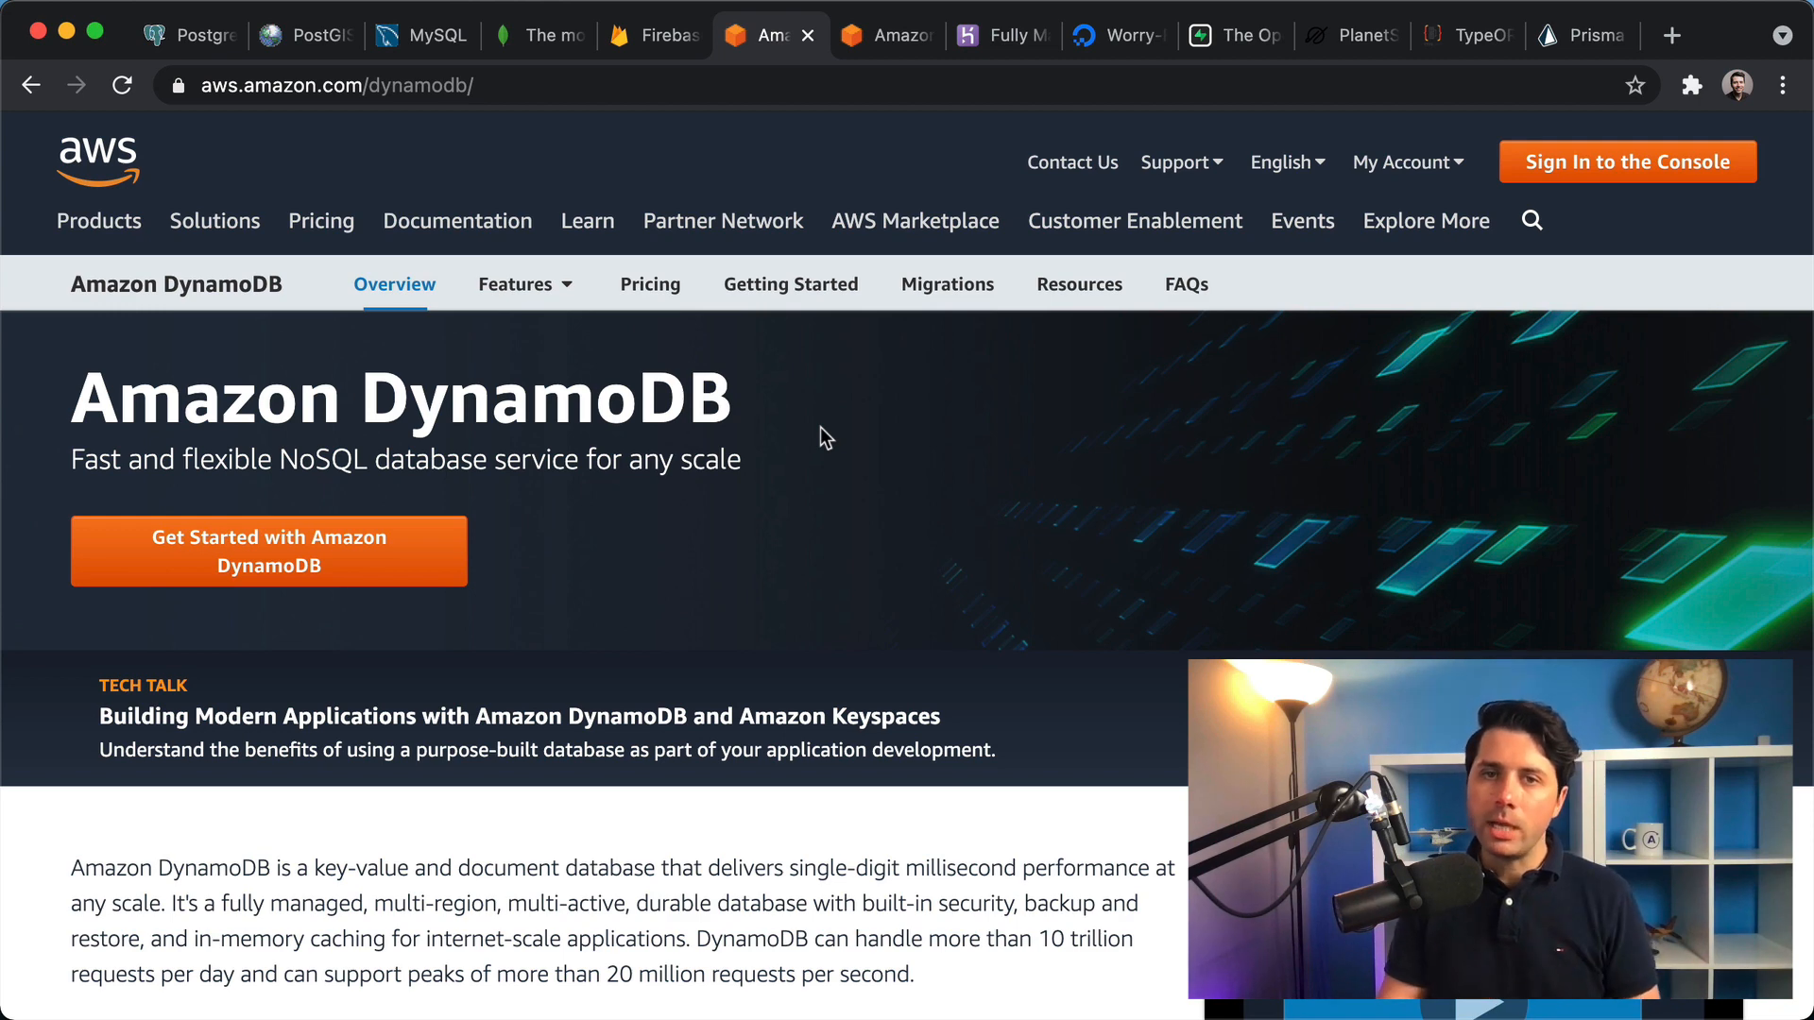
# - Switch to the aws.amazon.com/rds tab showing the Relational Database Service overview
pyautogui.click(884, 34)
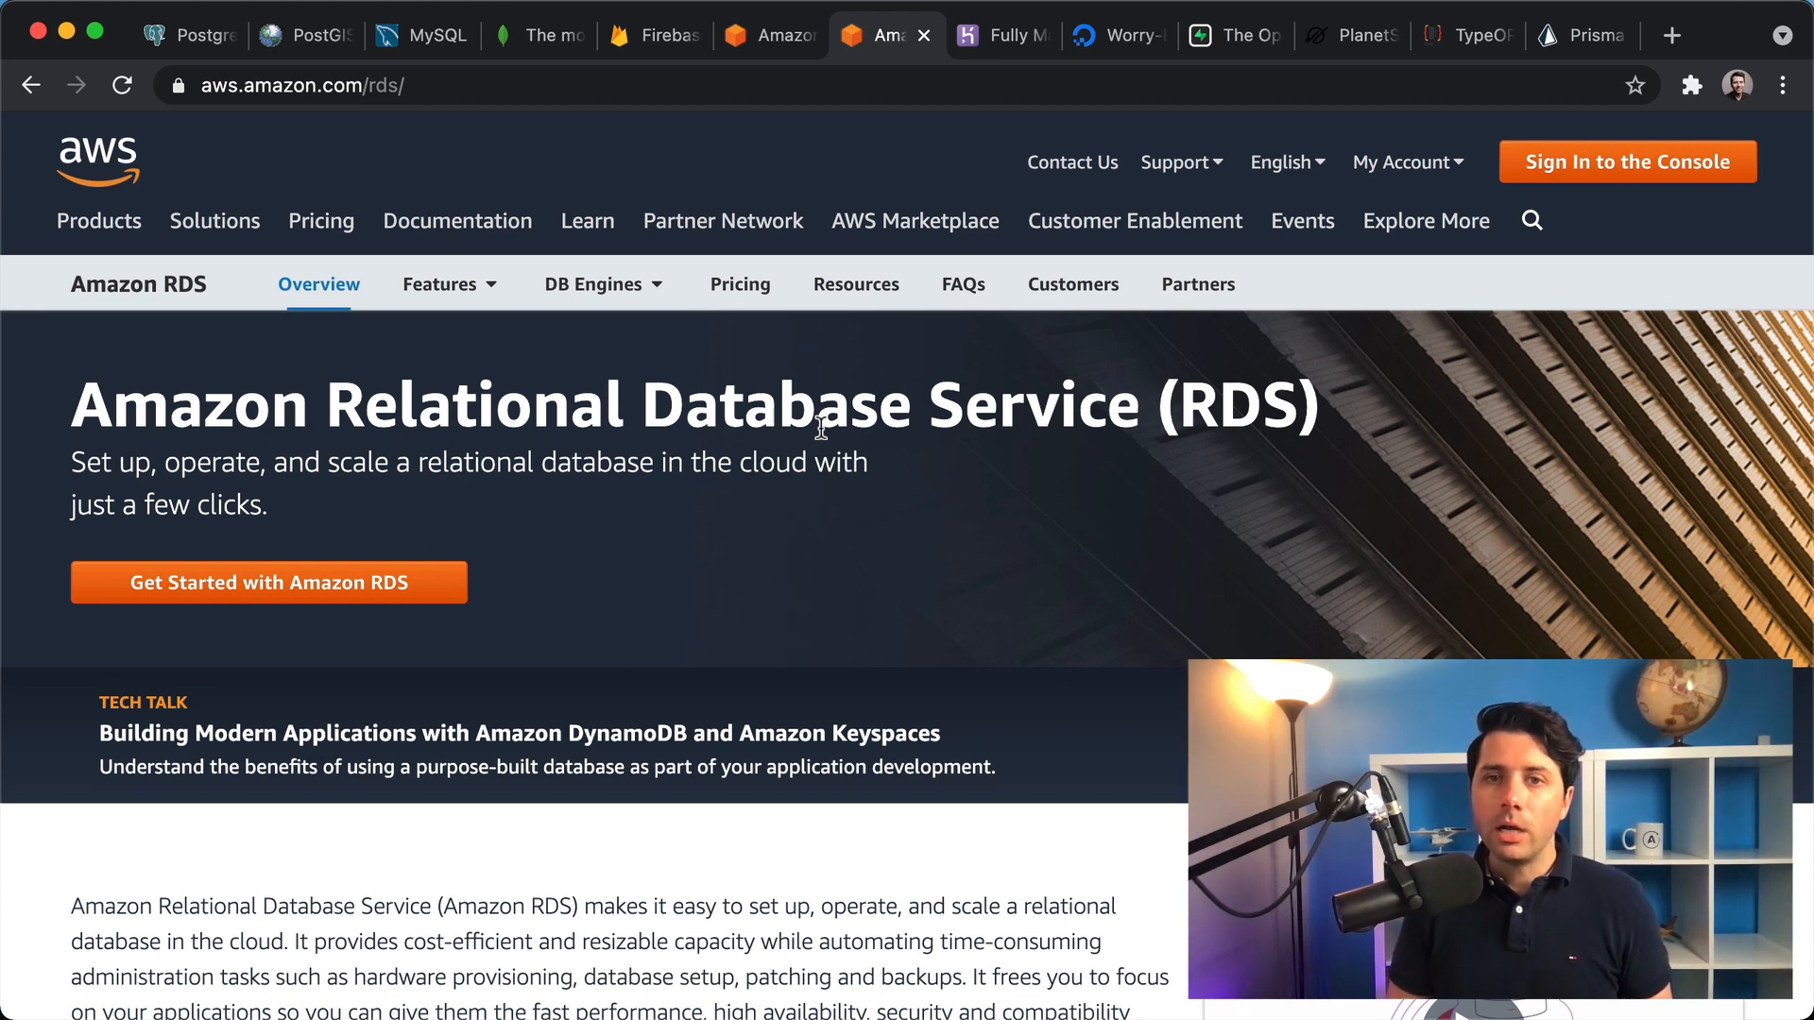
# - Switch to the heroku.com/postgres tab showing SQL database as a service
pyautogui.click(997, 34)
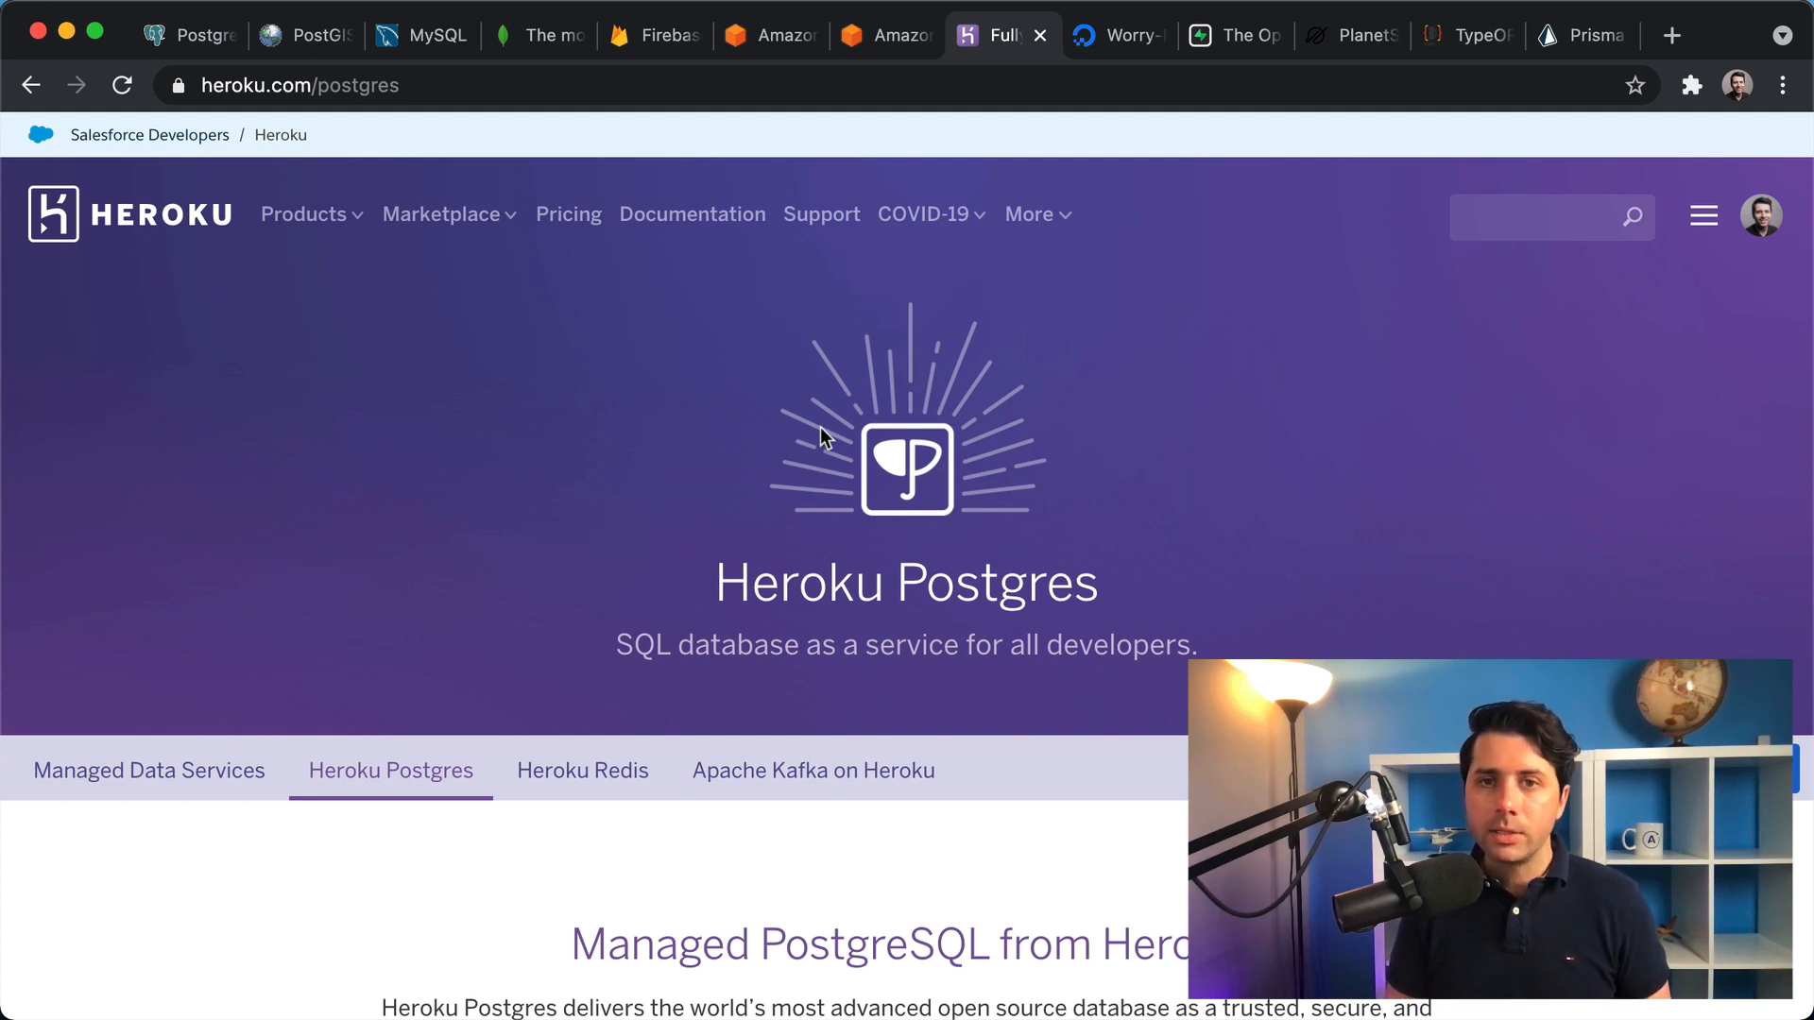
# - Switch to the DigitalOcean managed PostgreSQL tab with its $15/mo starting price
pyautogui.click(1114, 36)
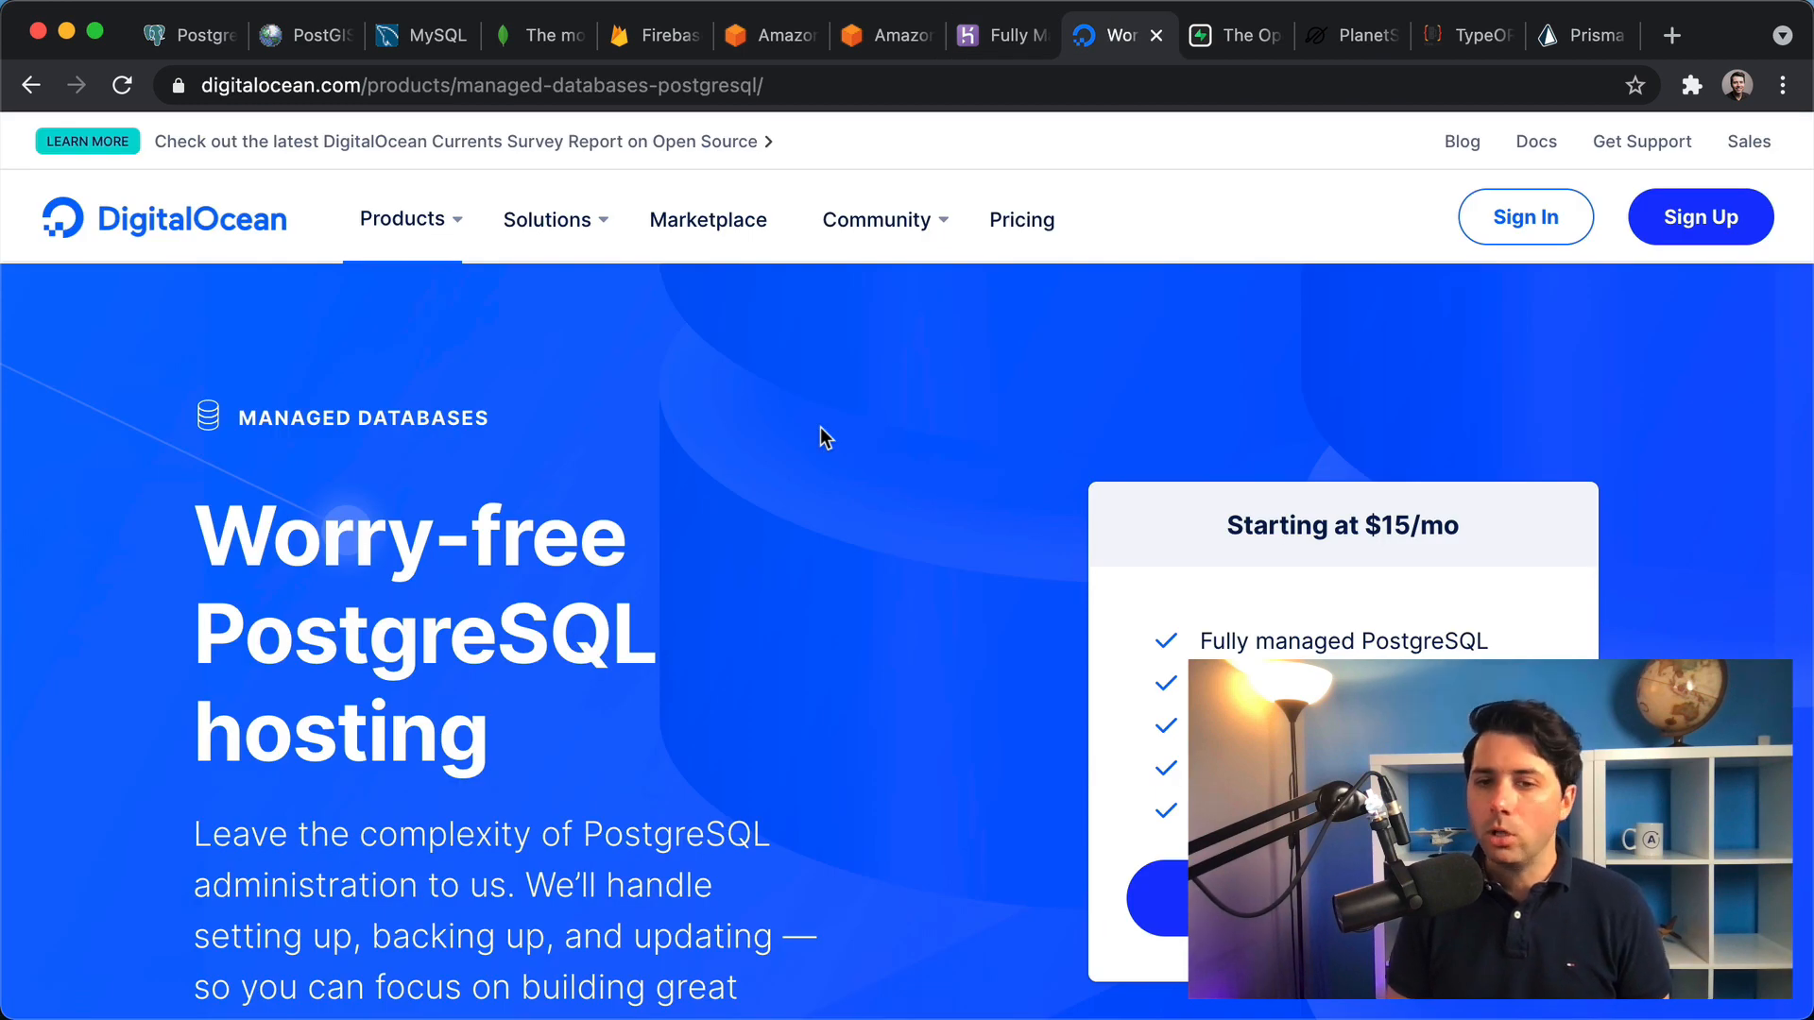
pyautogui.moveTo(1360, 552)
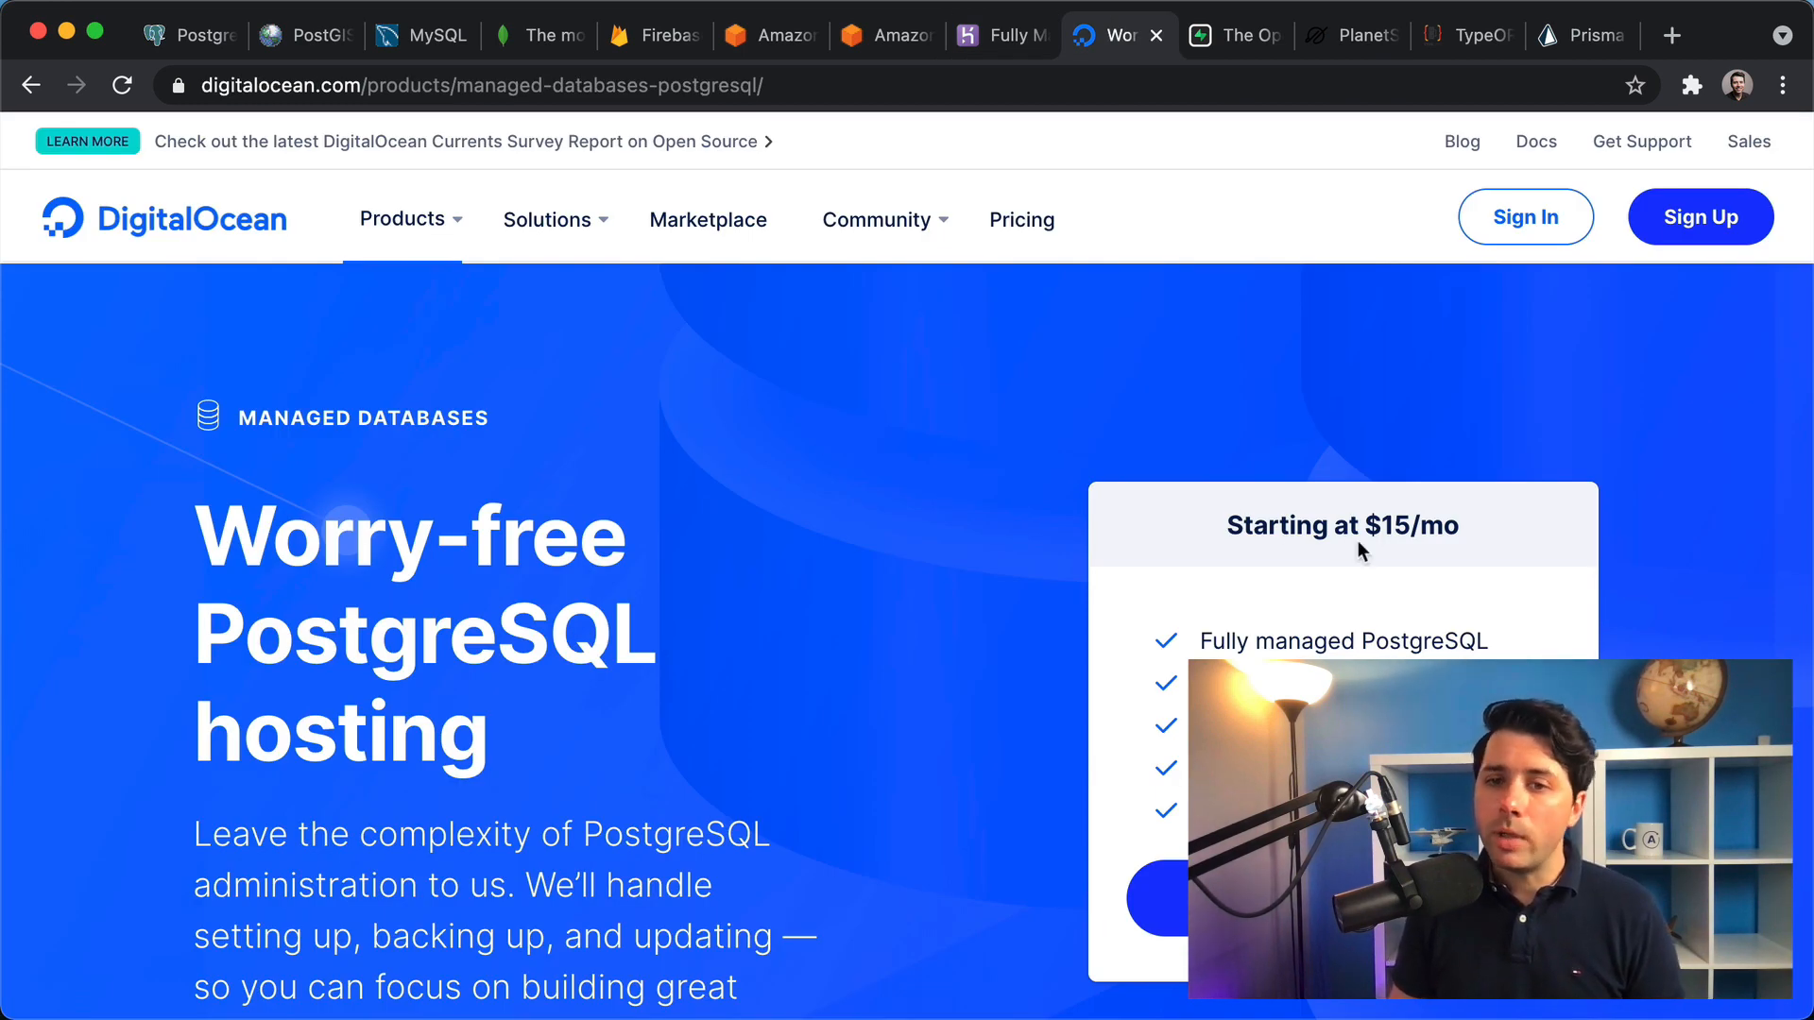
pyautogui.moveTo(841, 563)
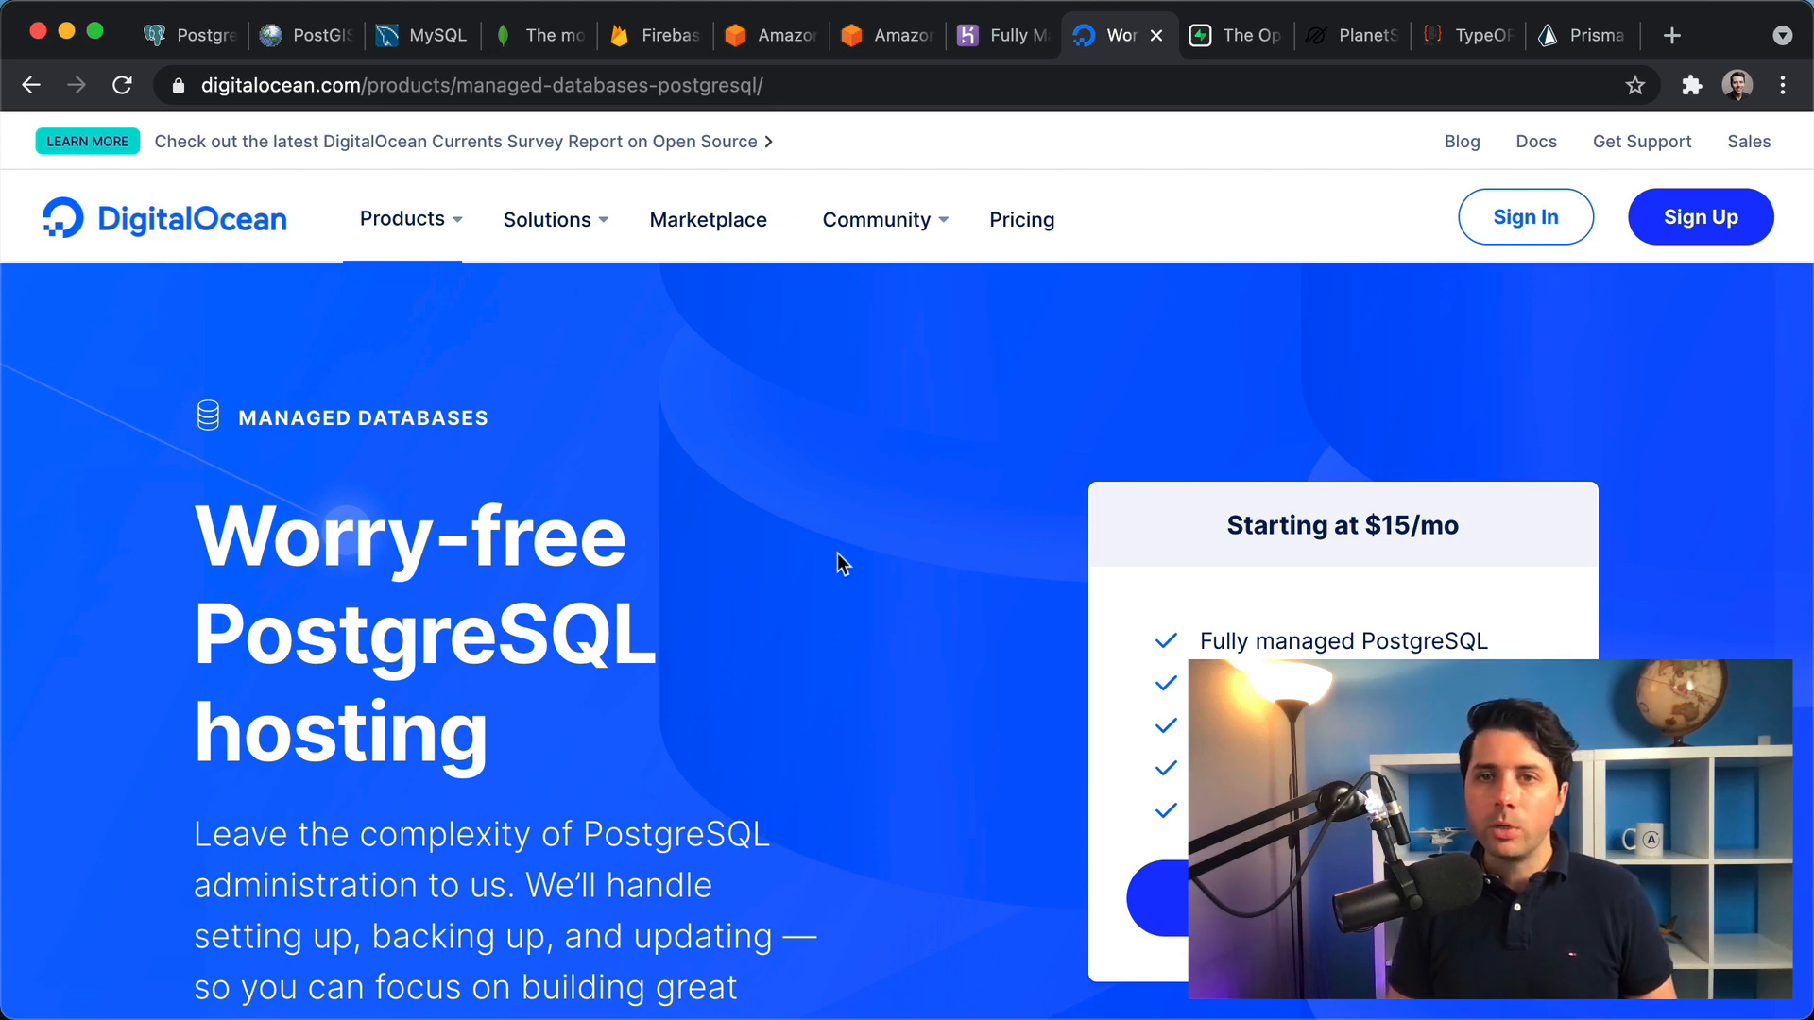
# - Switch to the supabase.io tab showing the open source Firebase alternative homepage
pyautogui.click(1235, 34)
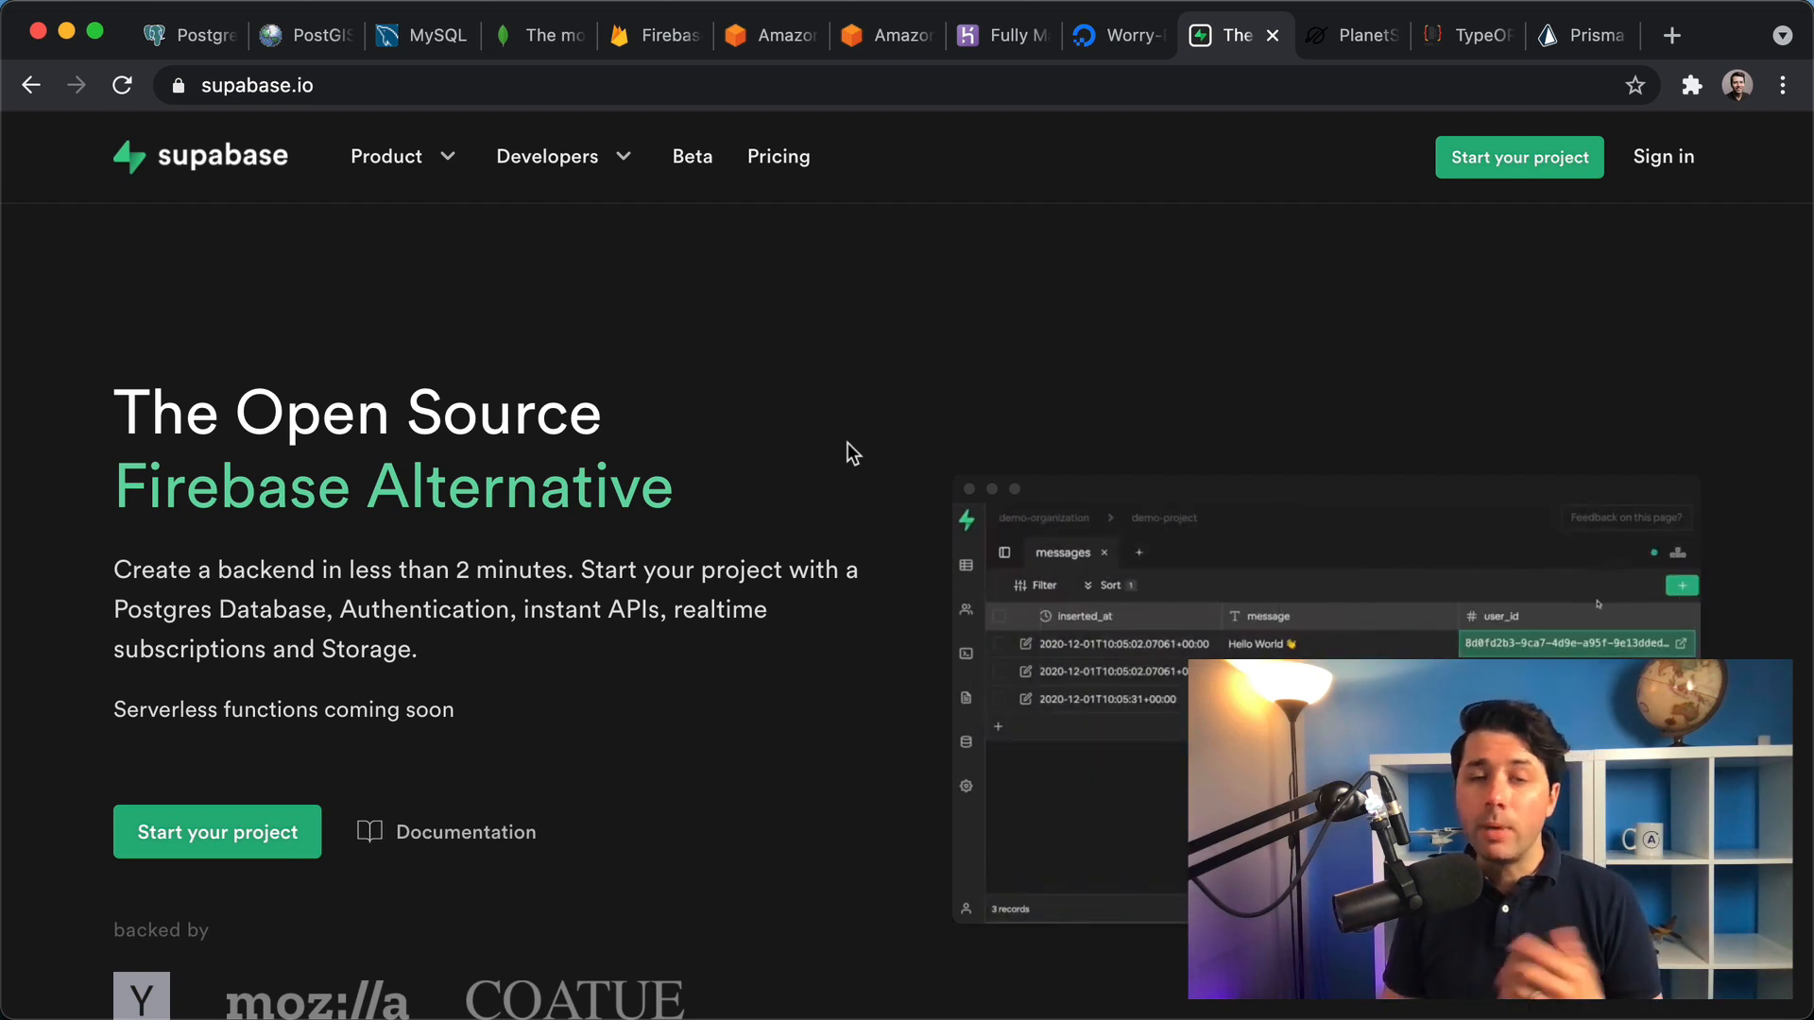
pyautogui.moveTo(461, 676)
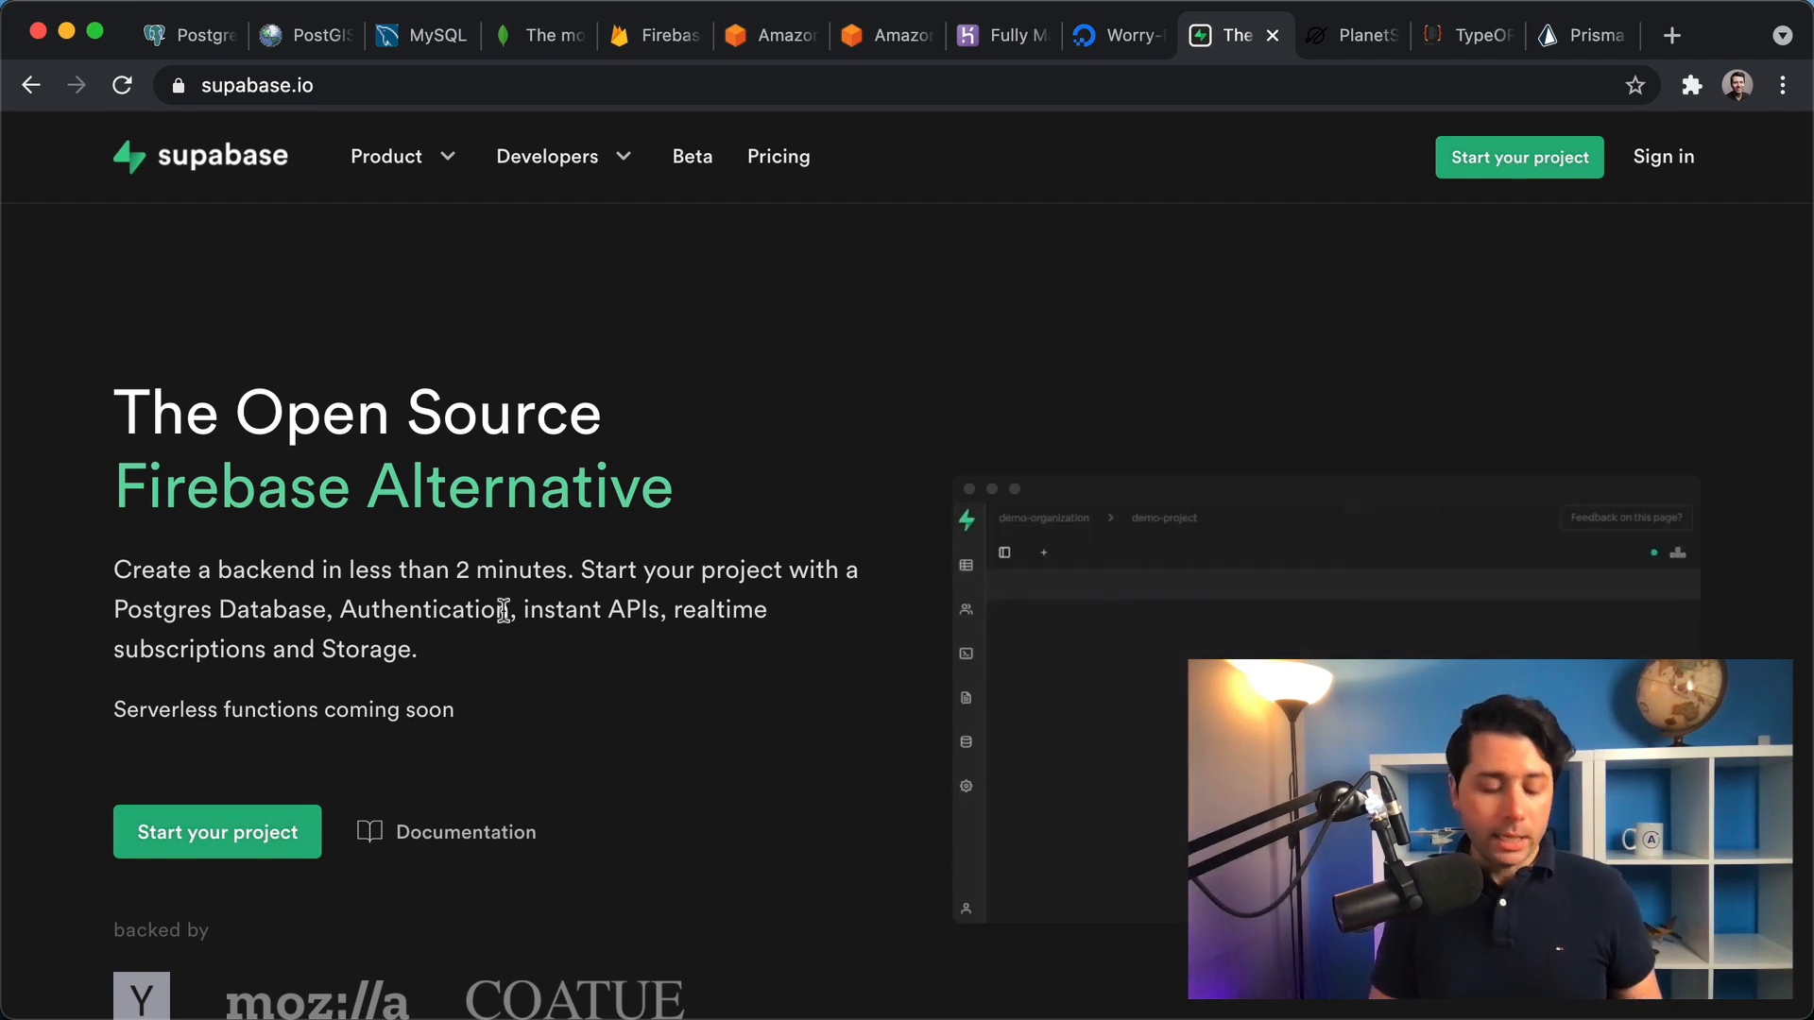
# - Switch to the PlanetScale tab and scroll through 'The Database for Developers' hero section
pyautogui.click(1351, 34)
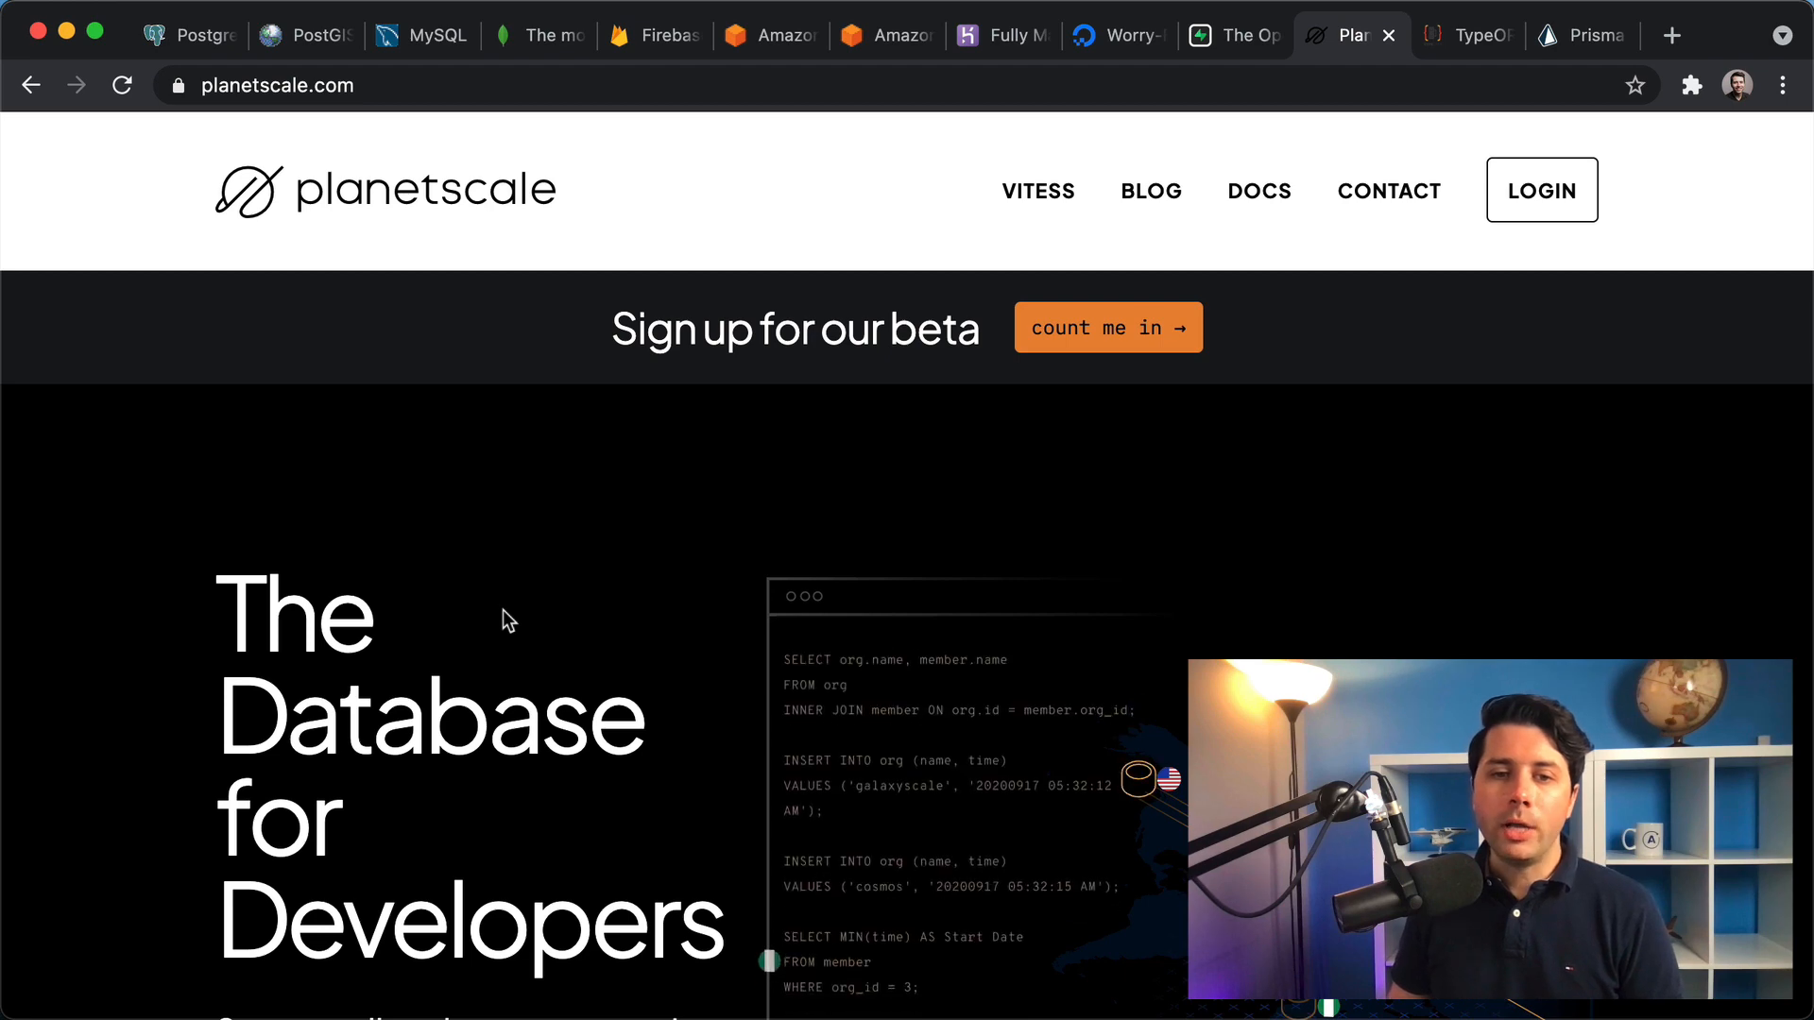
pyautogui.scroll(-3)
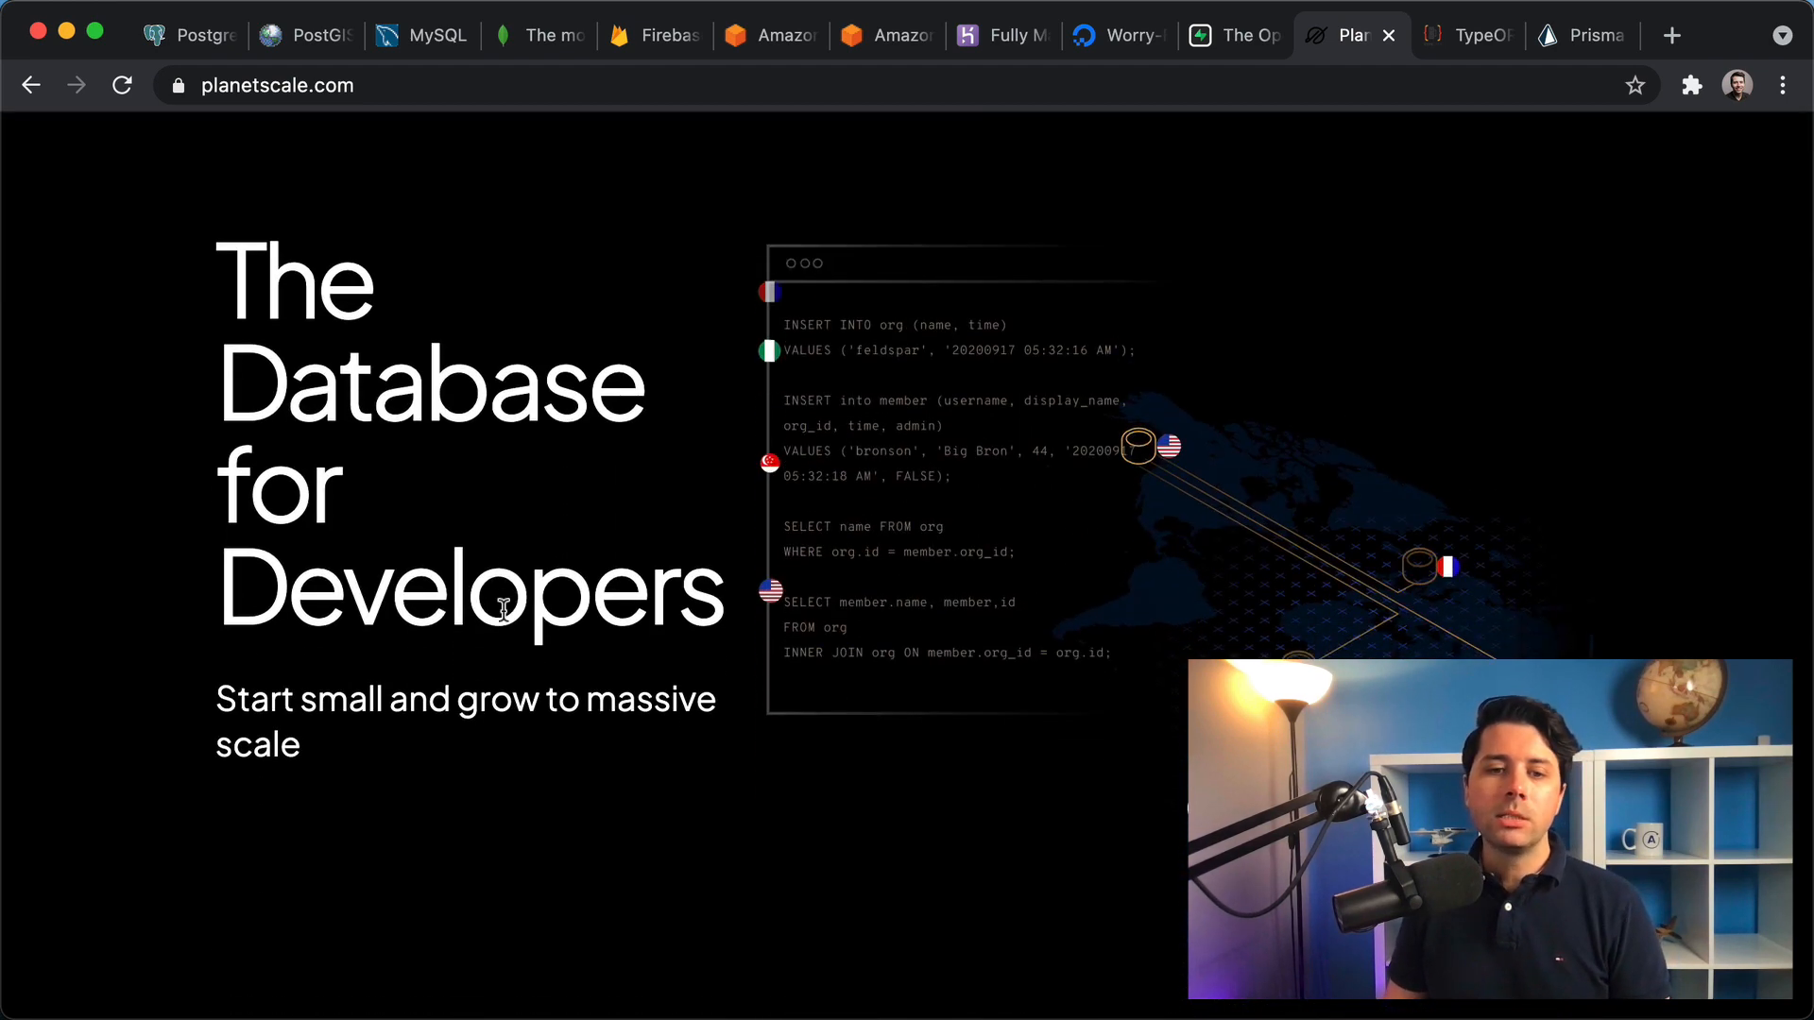
pyautogui.scroll(-3)
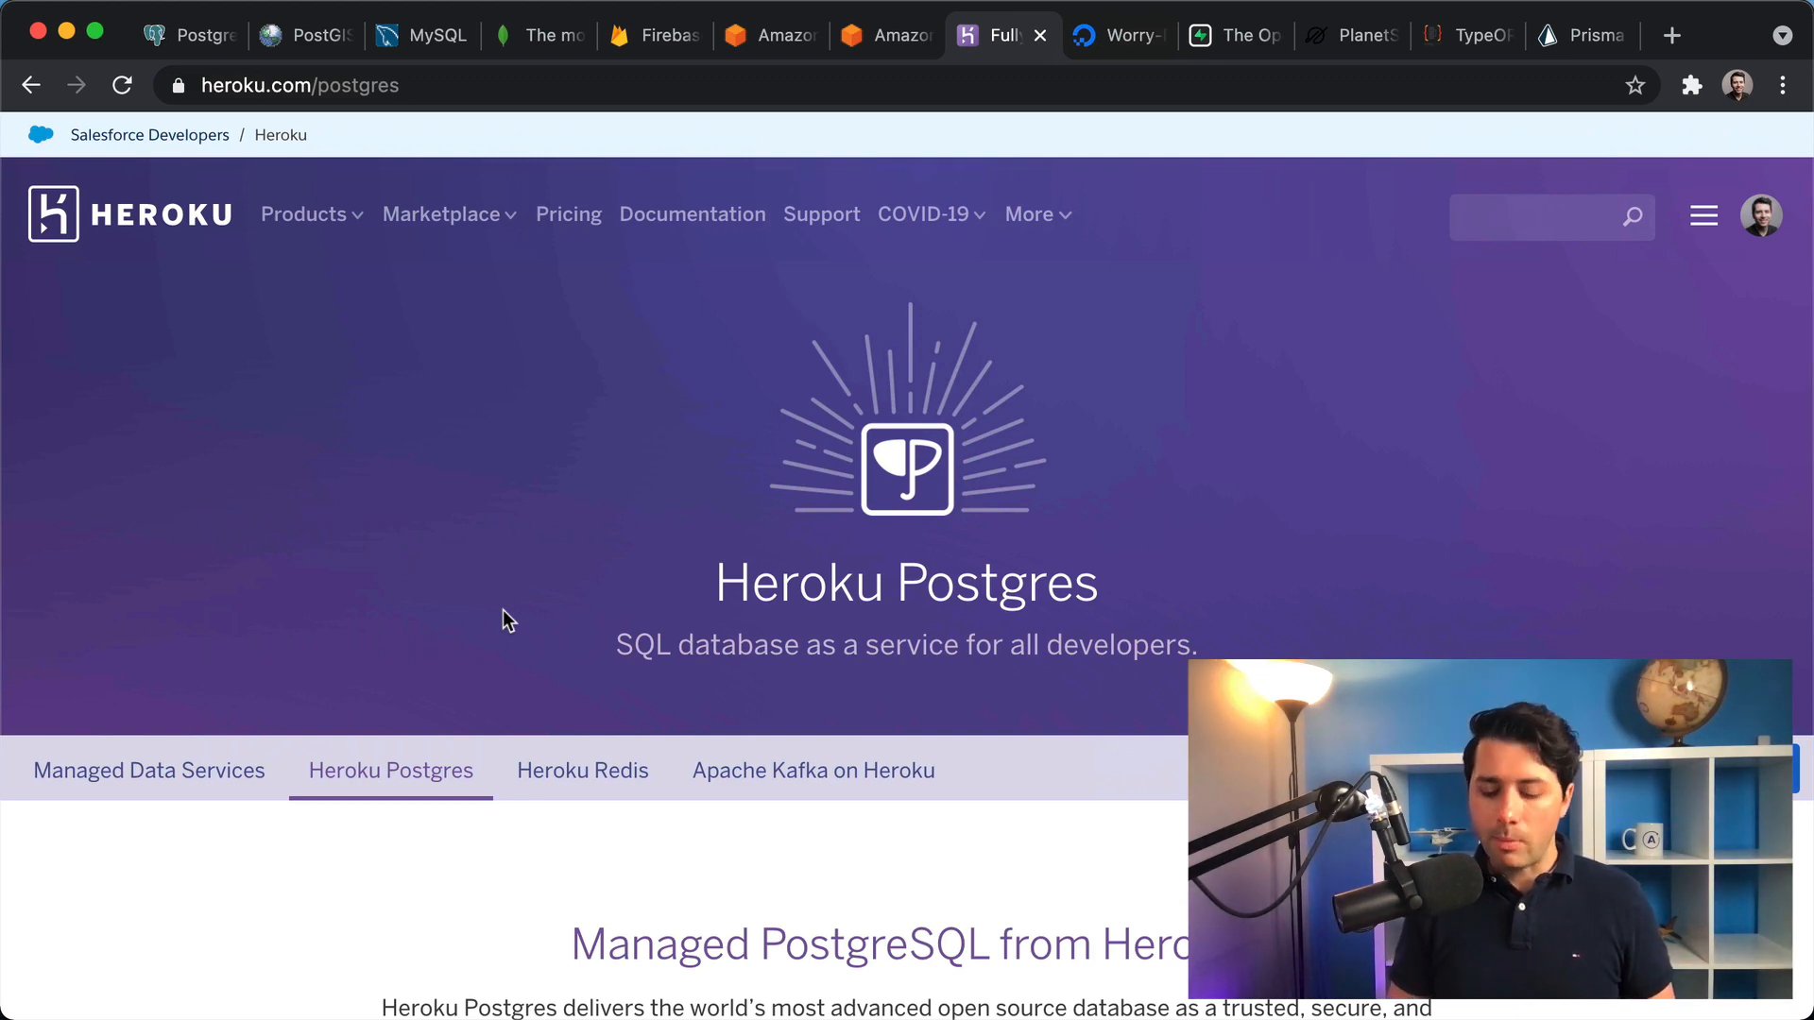
# - Switch back to the Heroku Postgres tab describing SQL database as a service
pyautogui.click(1113, 34)
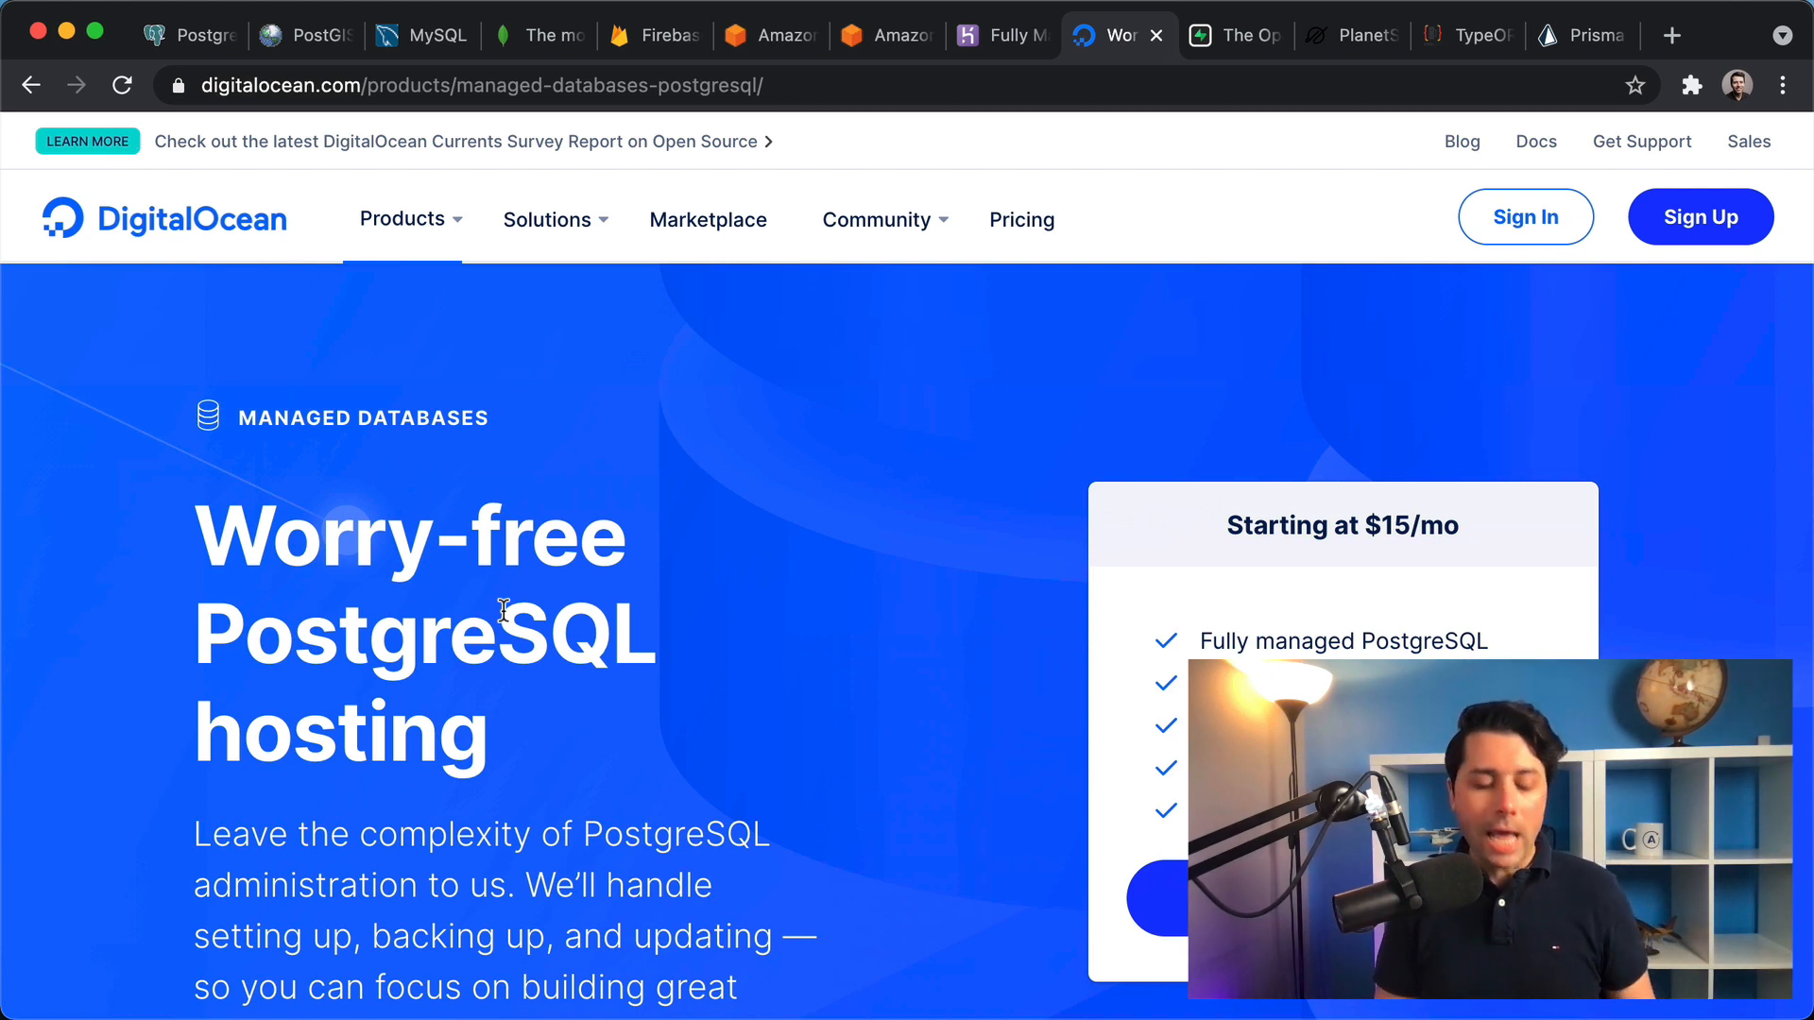
pyautogui.click(887, 36)
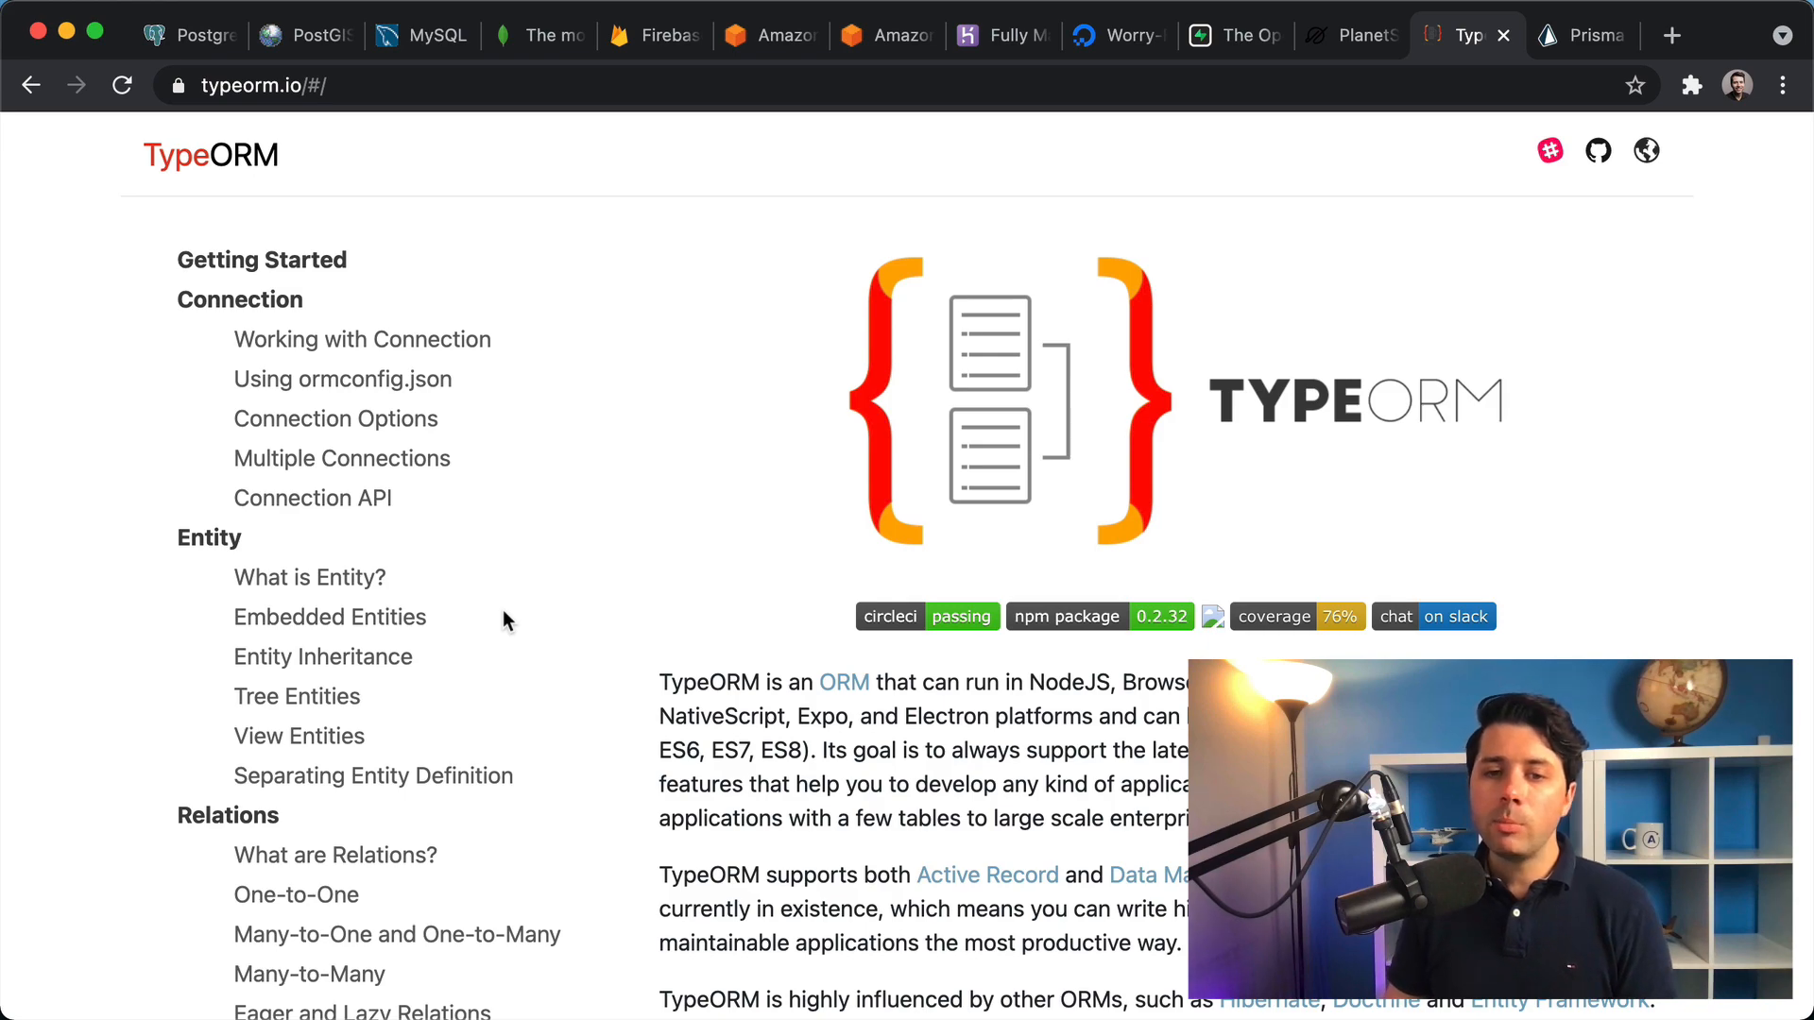
# - Highlight the supported databases line (MySQL, MariaDB, Postgres and the rest) in TypeORM's feature list, then return to the top
pyautogui.scroll(-3)
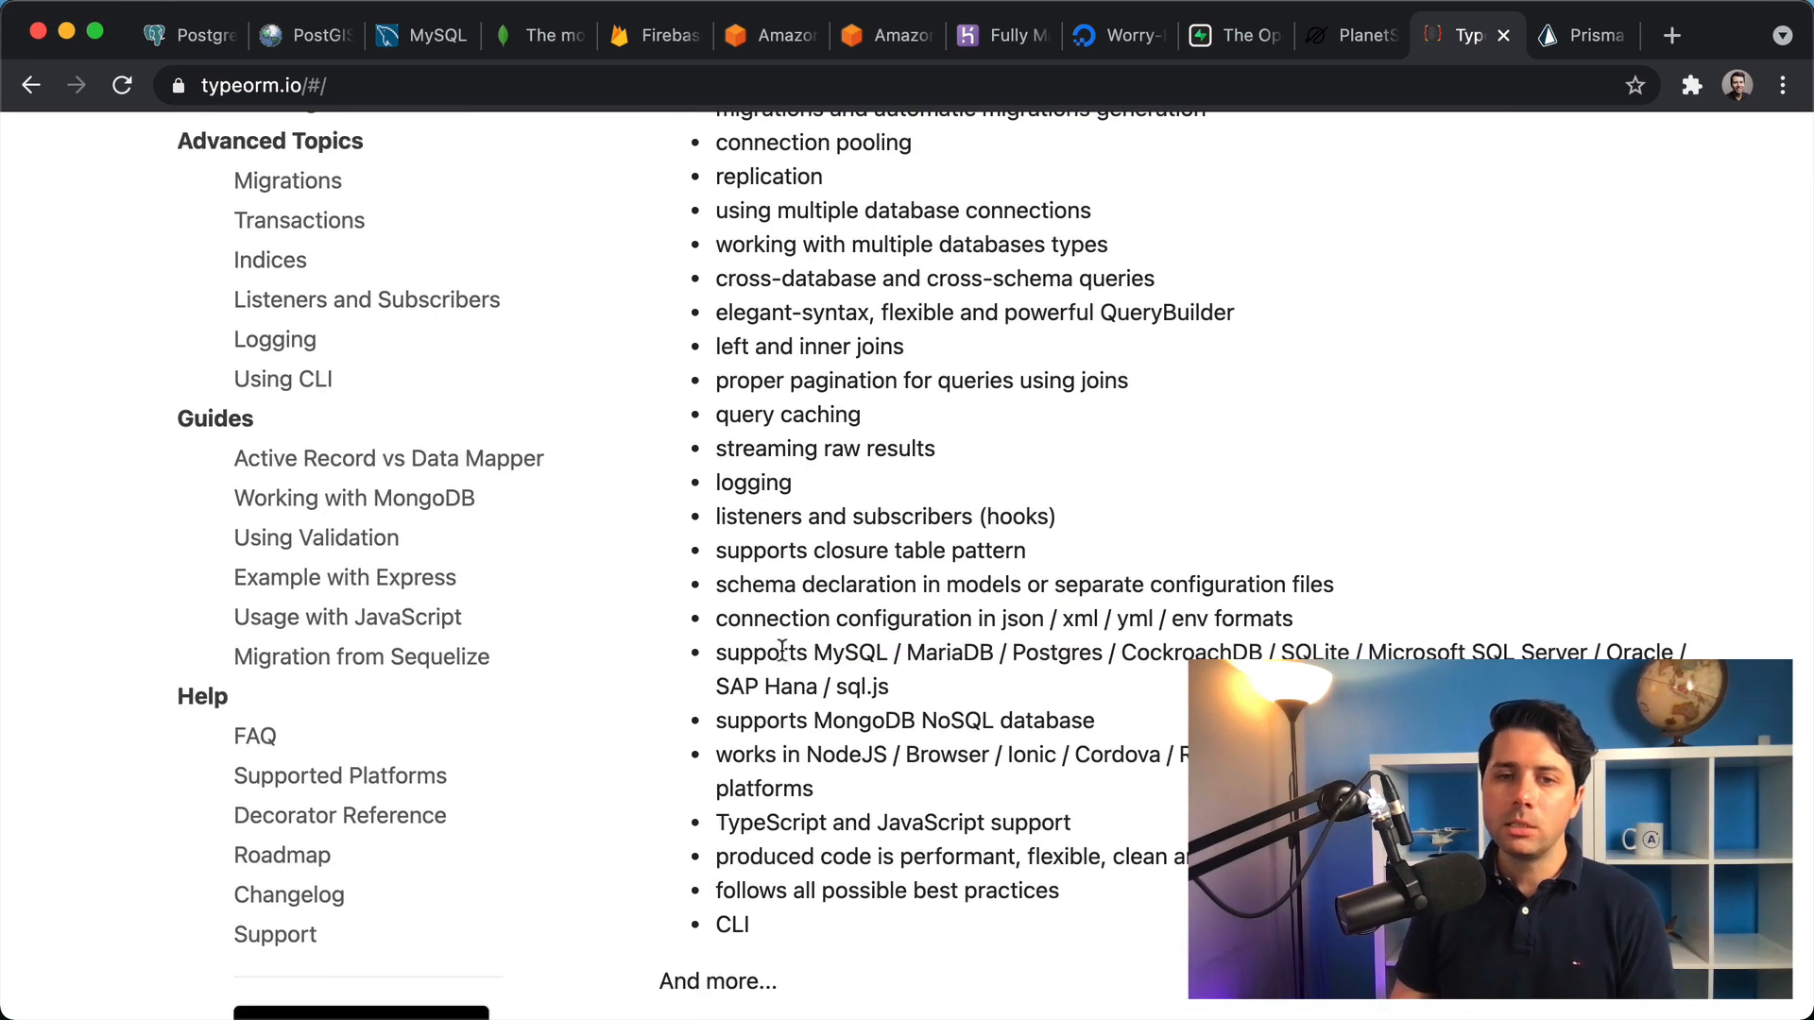
pyautogui.moveTo(810, 652); pyautogui.dragTo(1105, 652)
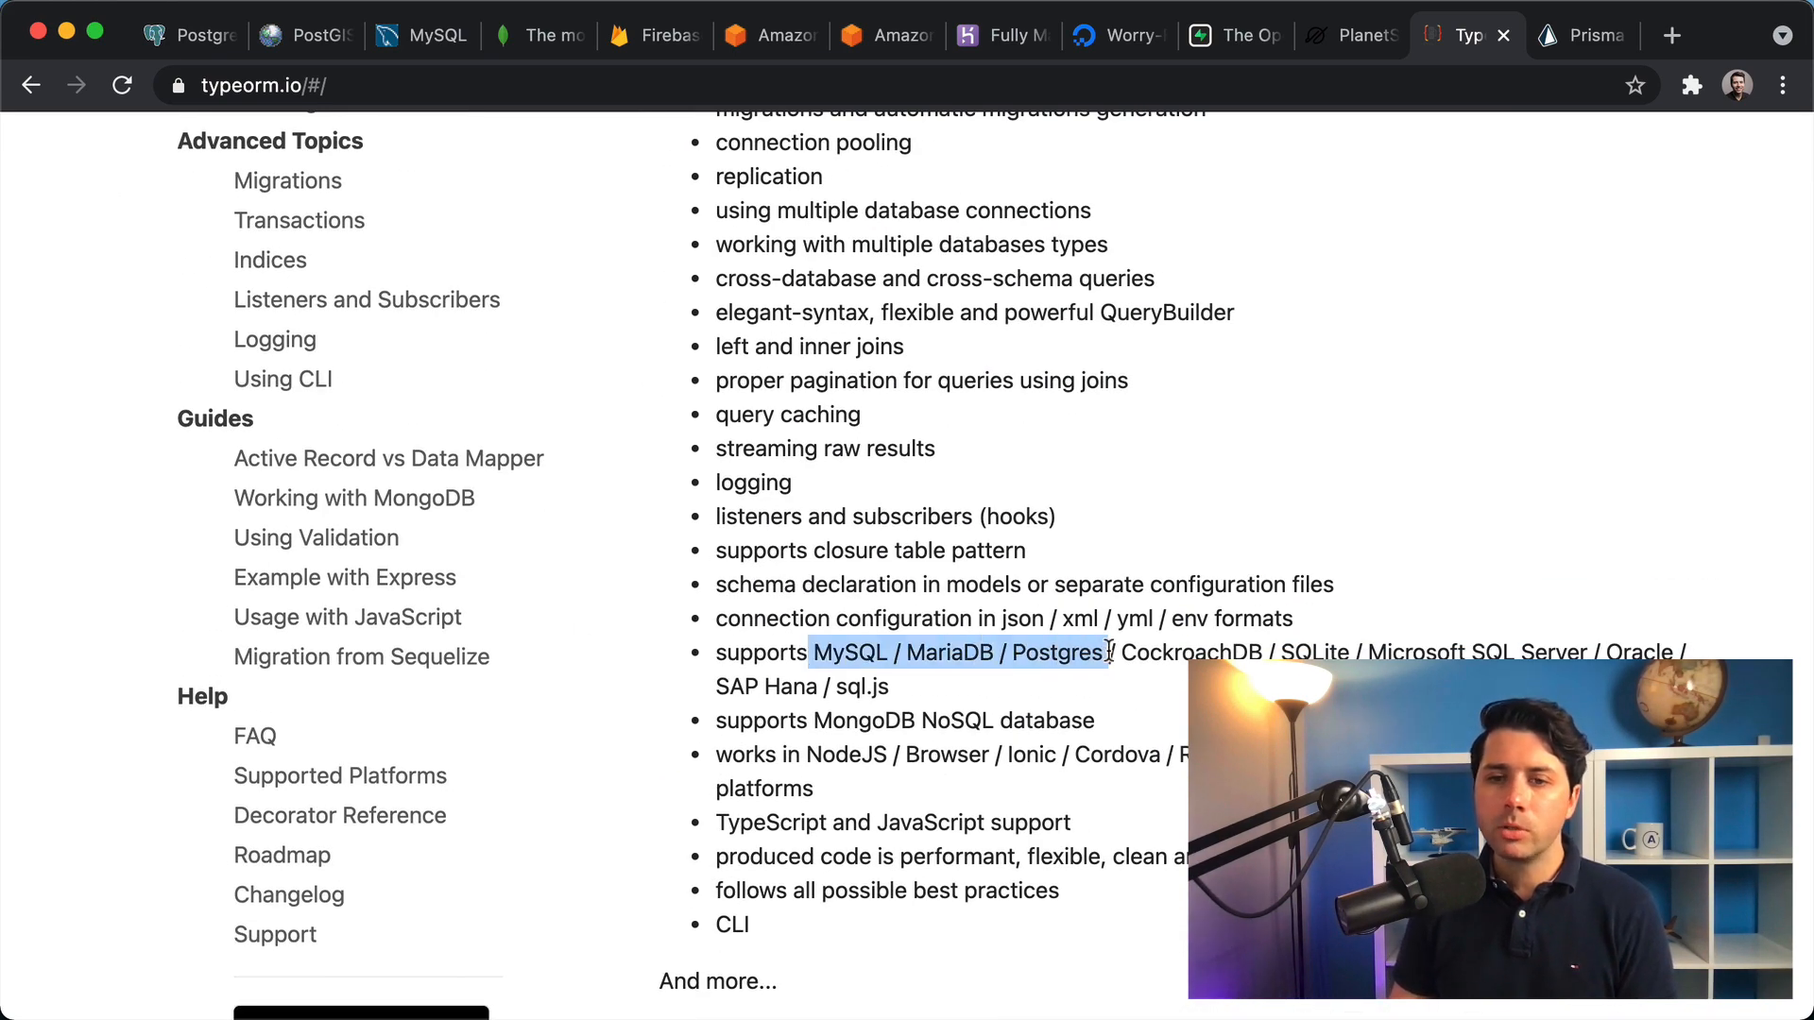
pyautogui.click(937, 692)
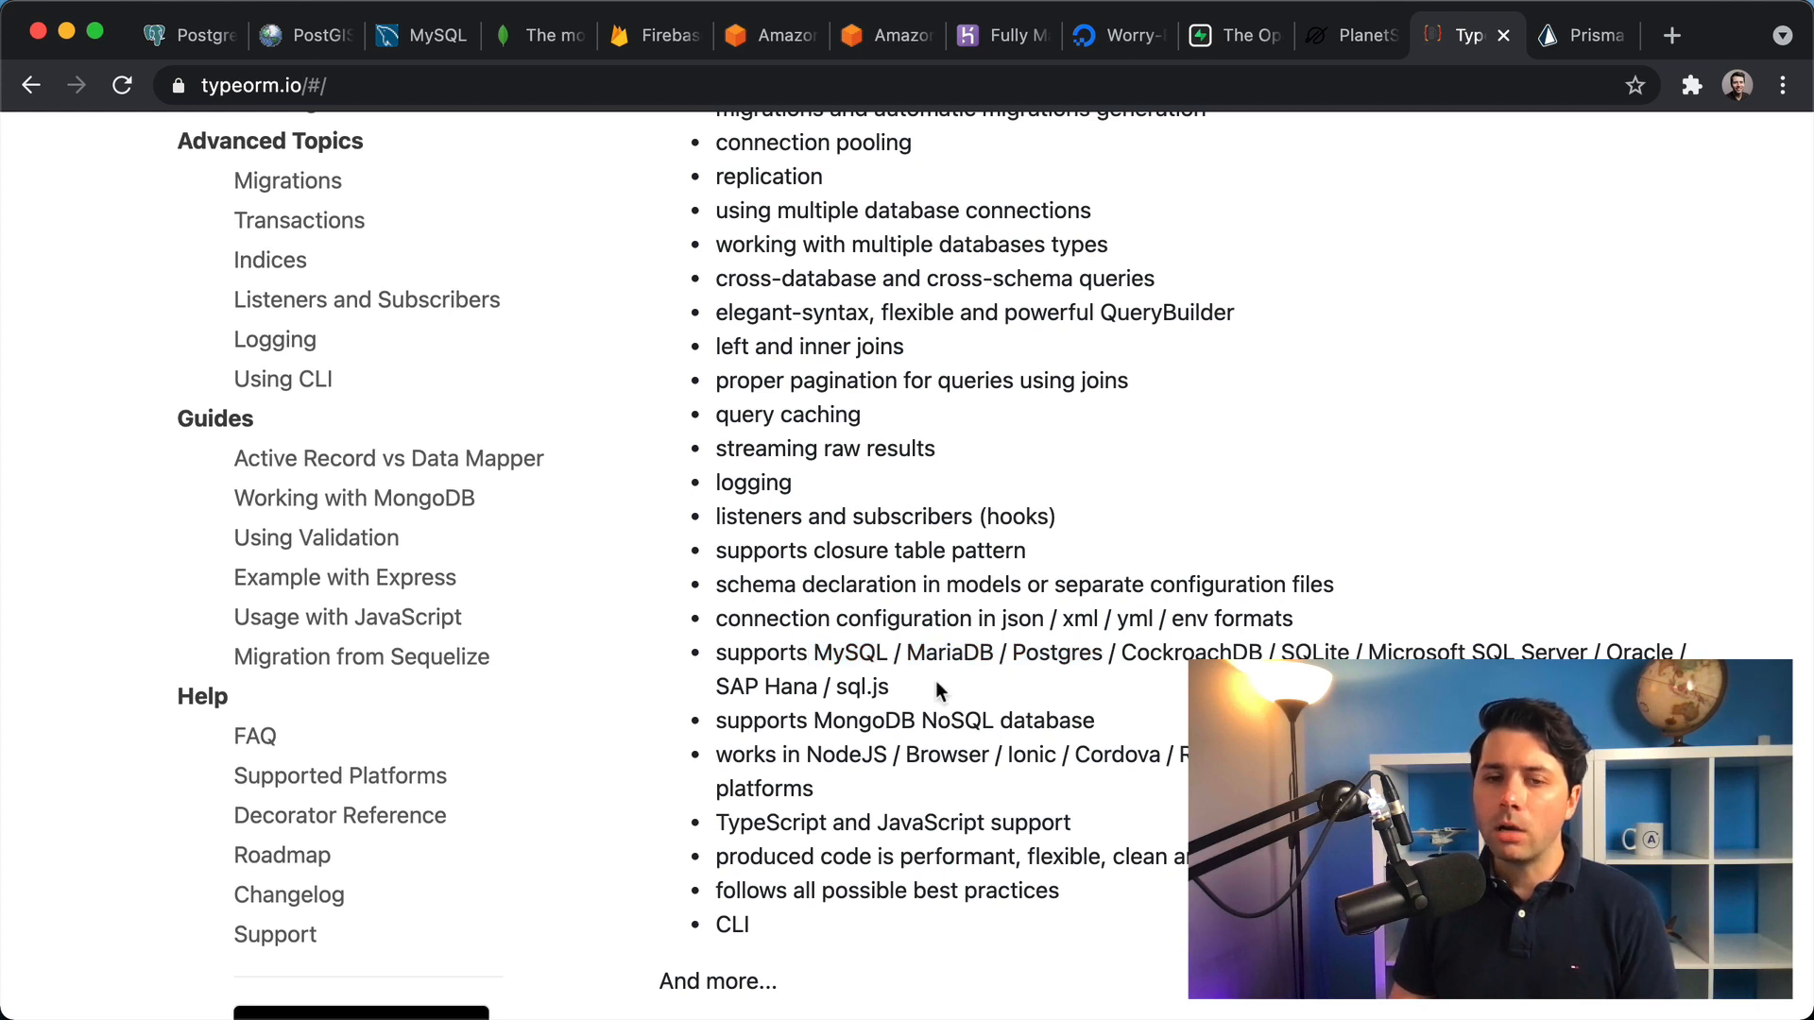
pyautogui.moveTo(817, 652); pyautogui.dragTo(888, 686)
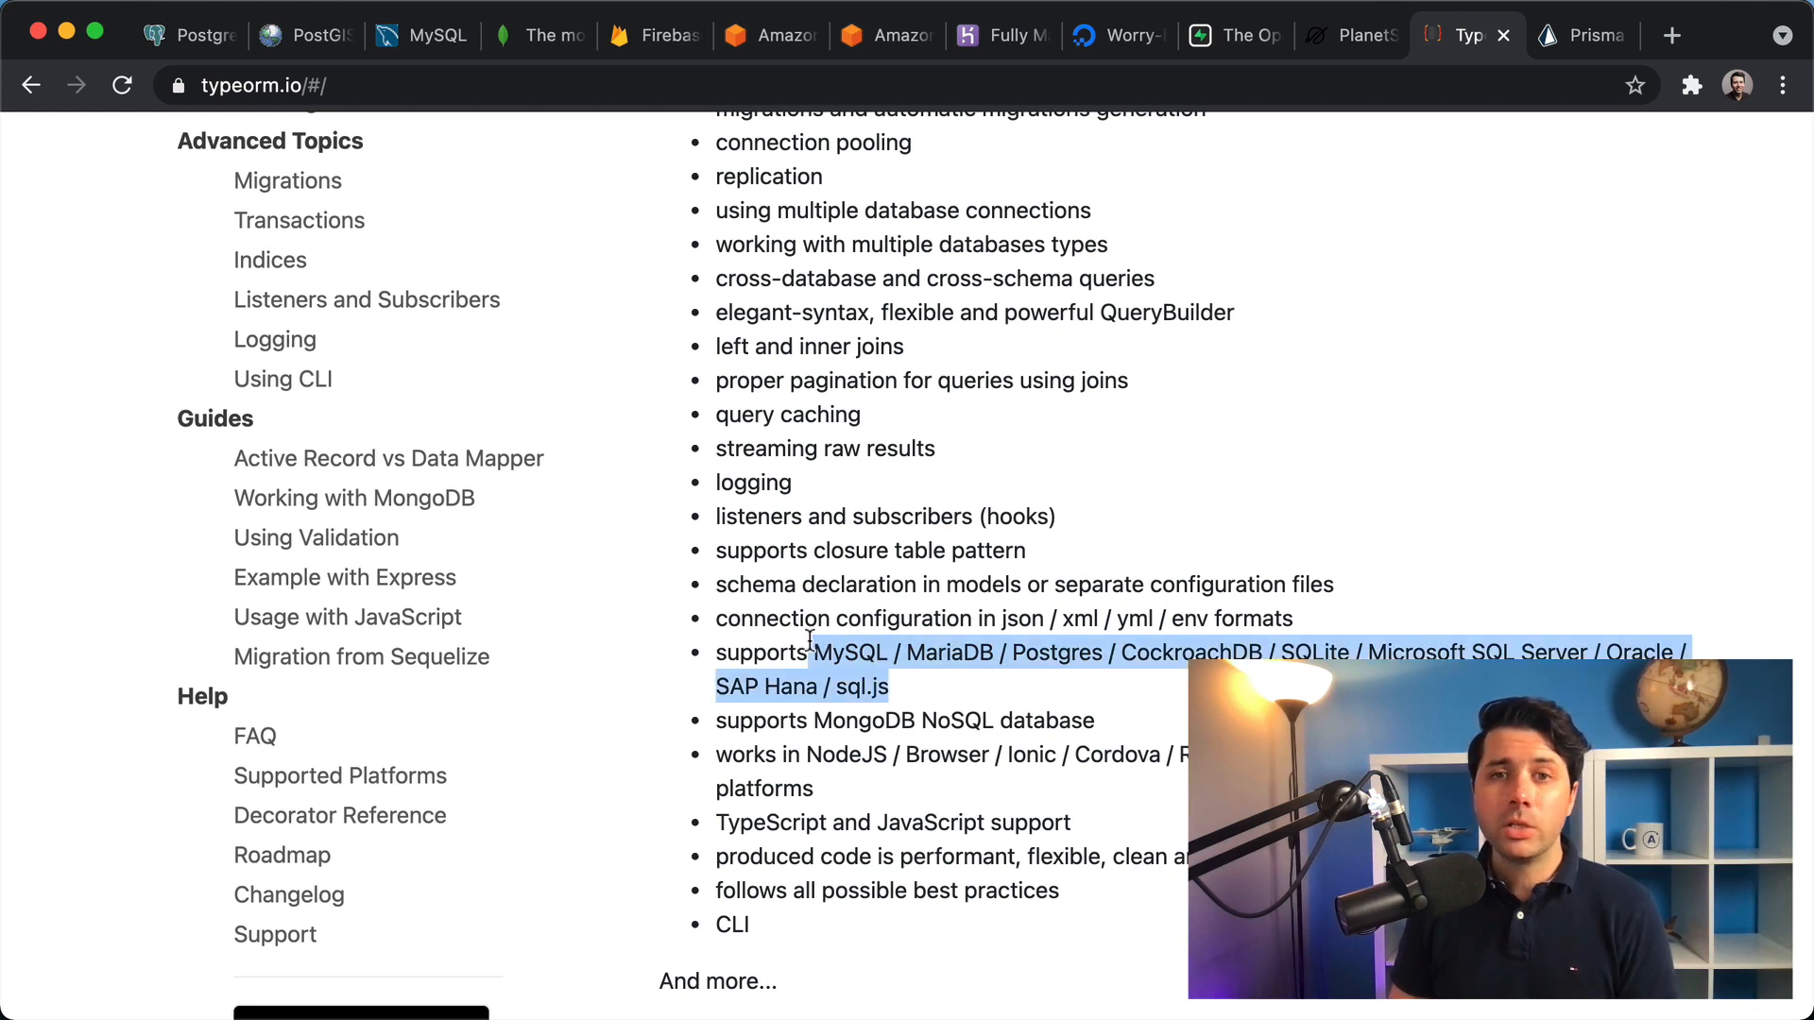
pyautogui.scroll(3)
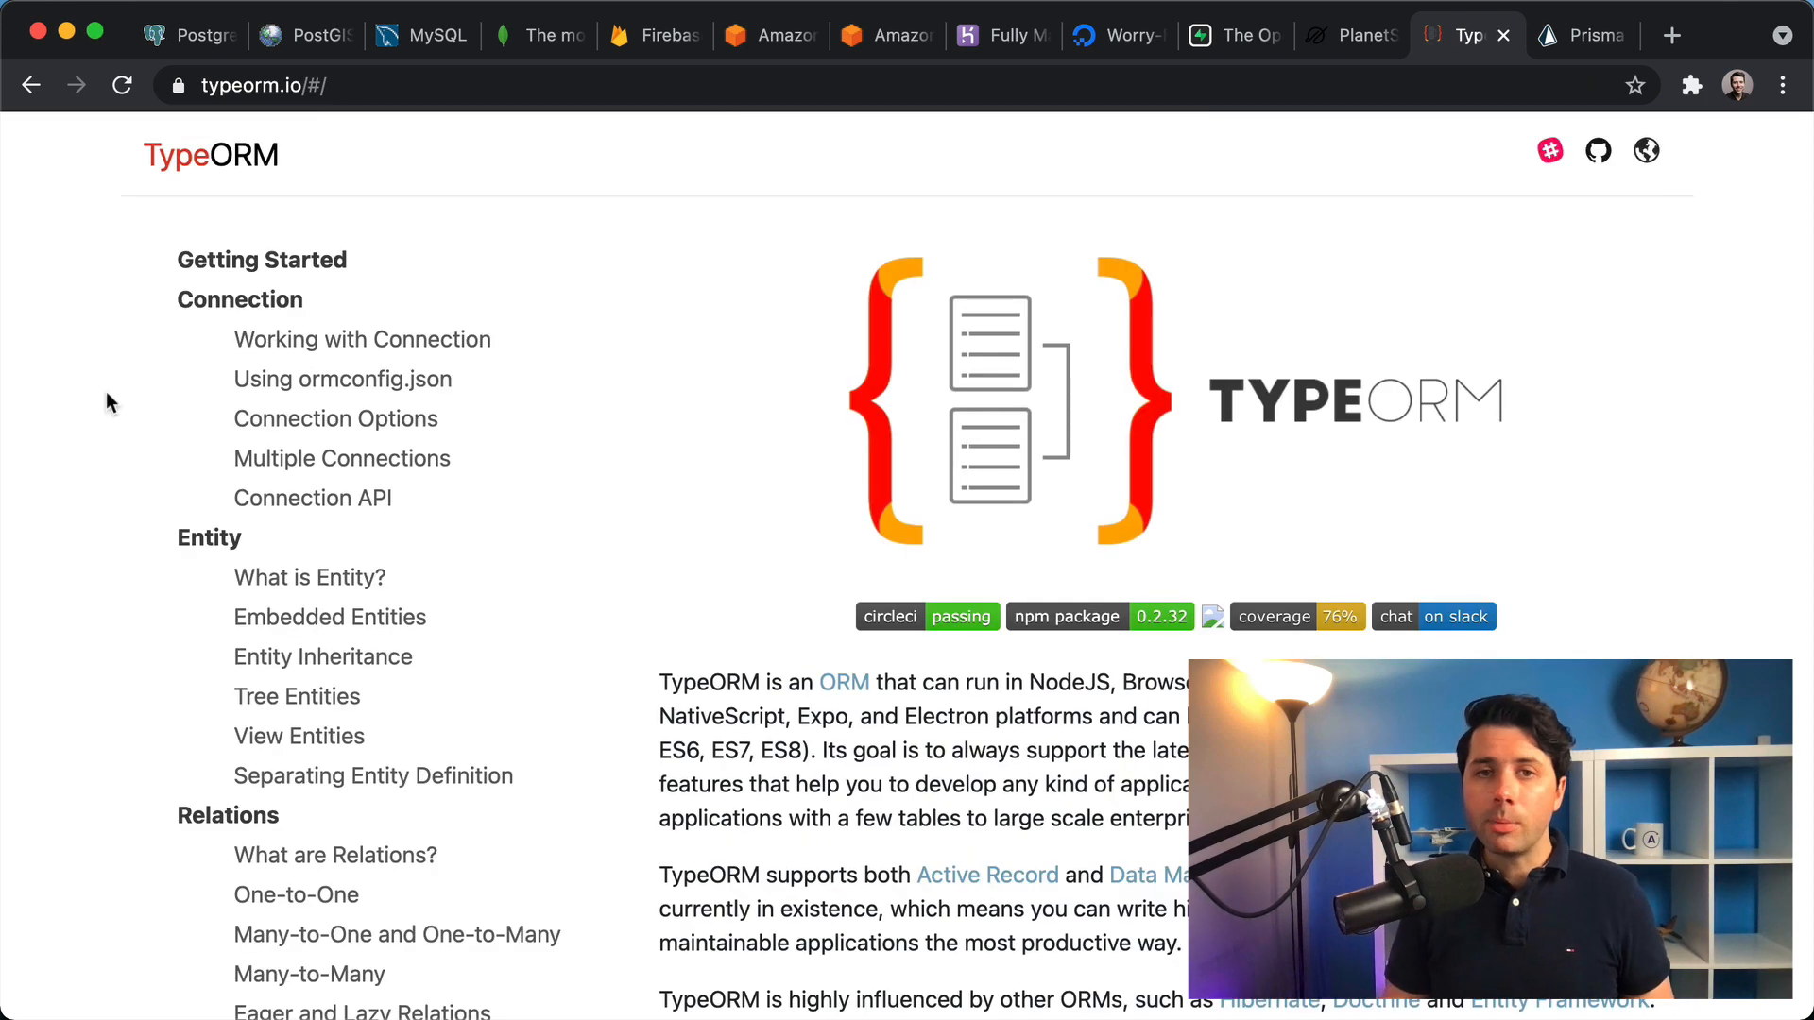
# - Switch to the Prisma homepage and view its code-editor demo showing 'await prisma.us...' being typed
pyautogui.click(1584, 35)
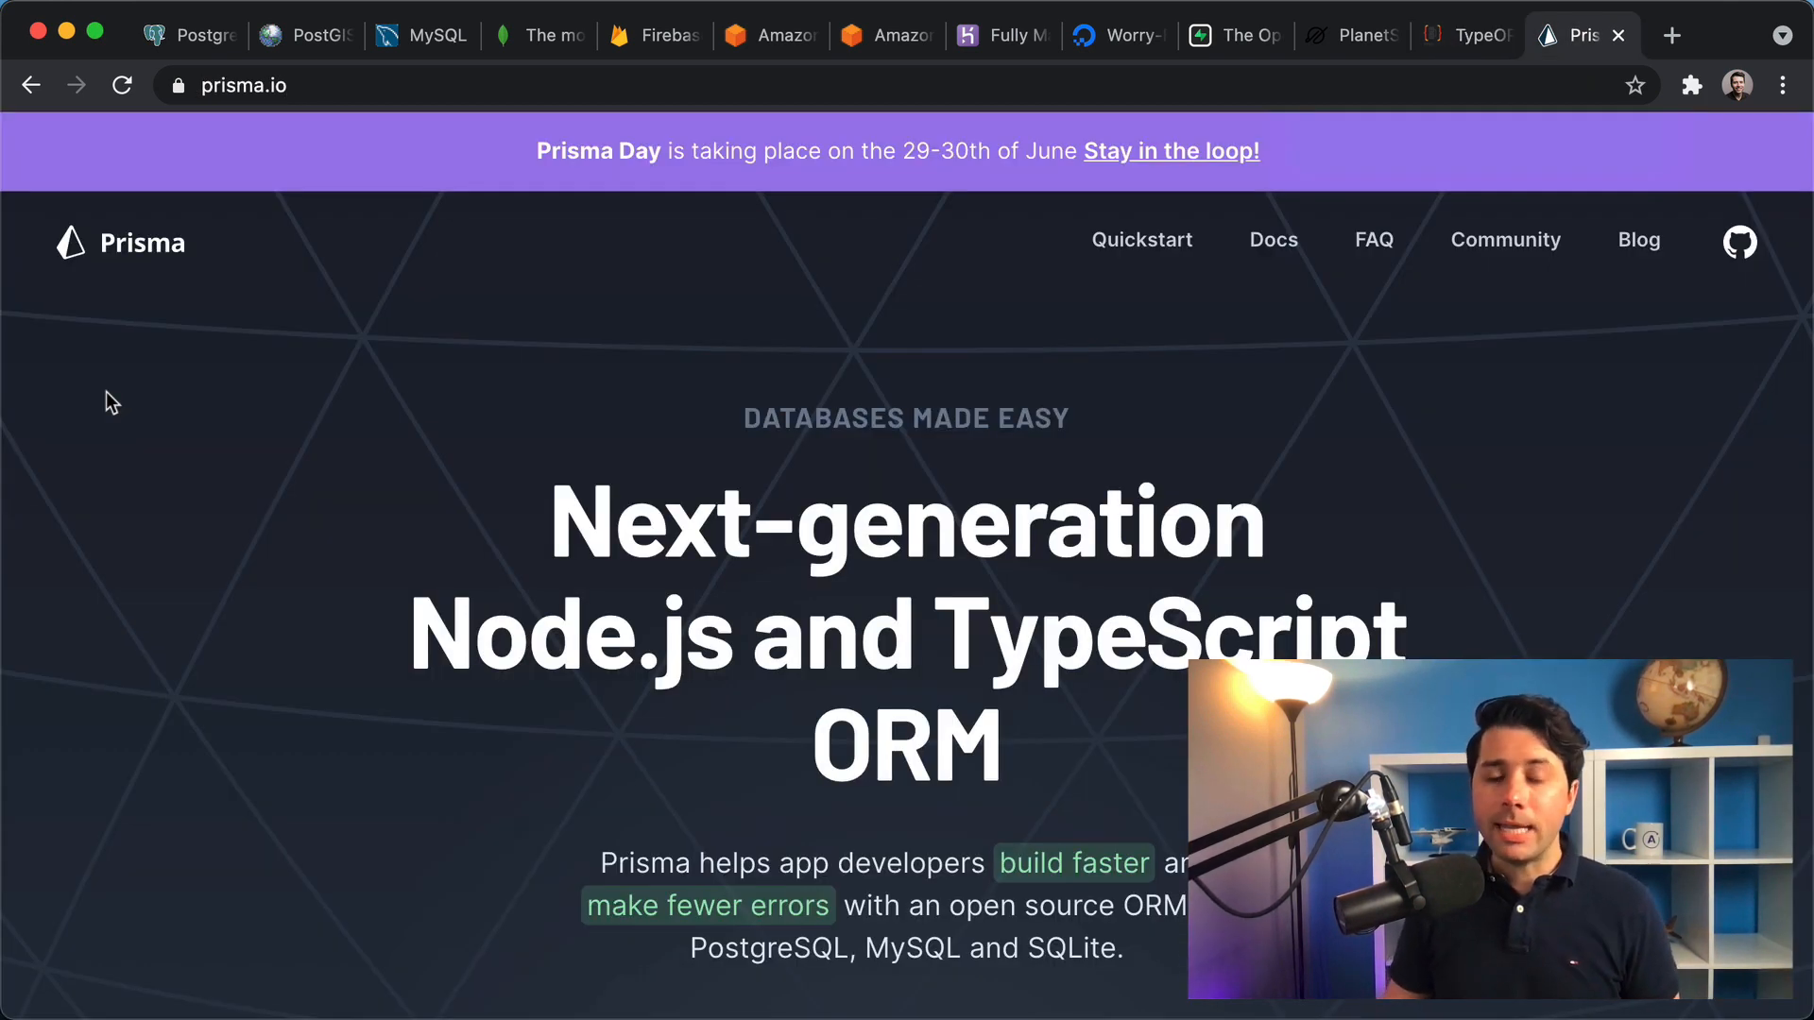
pyautogui.scroll(-3)
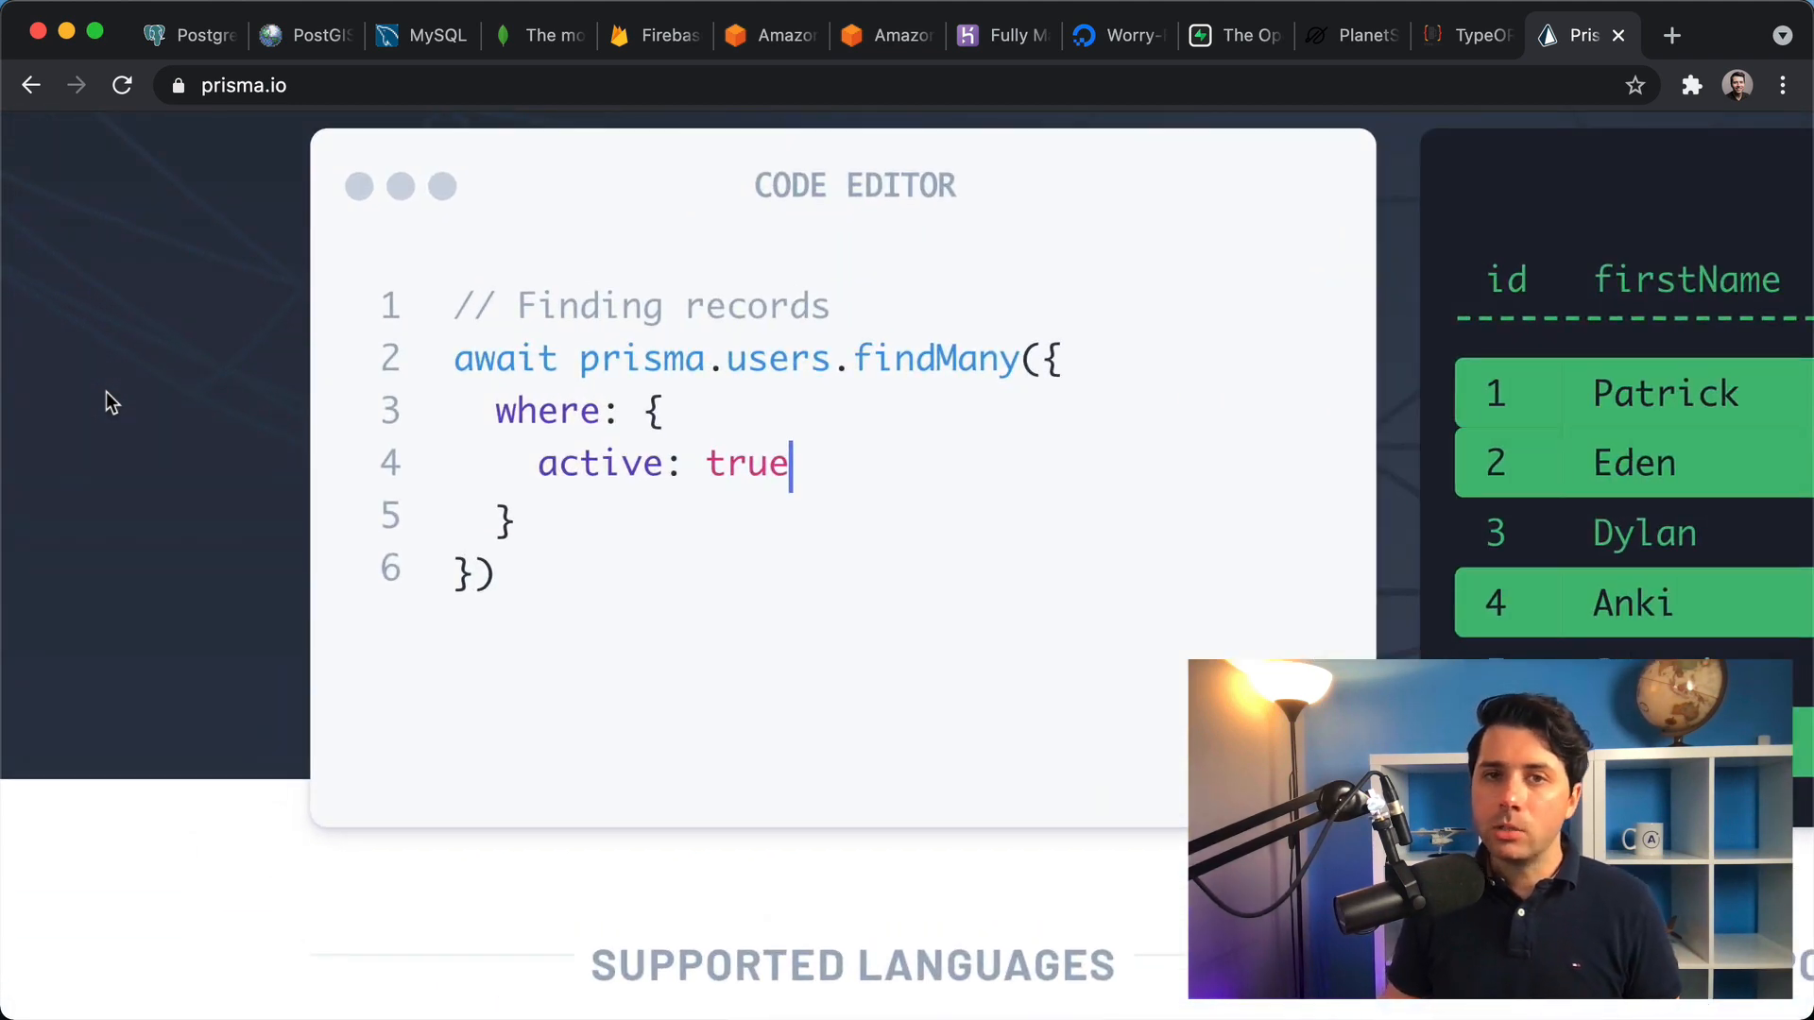
pyautogui.write('aw')
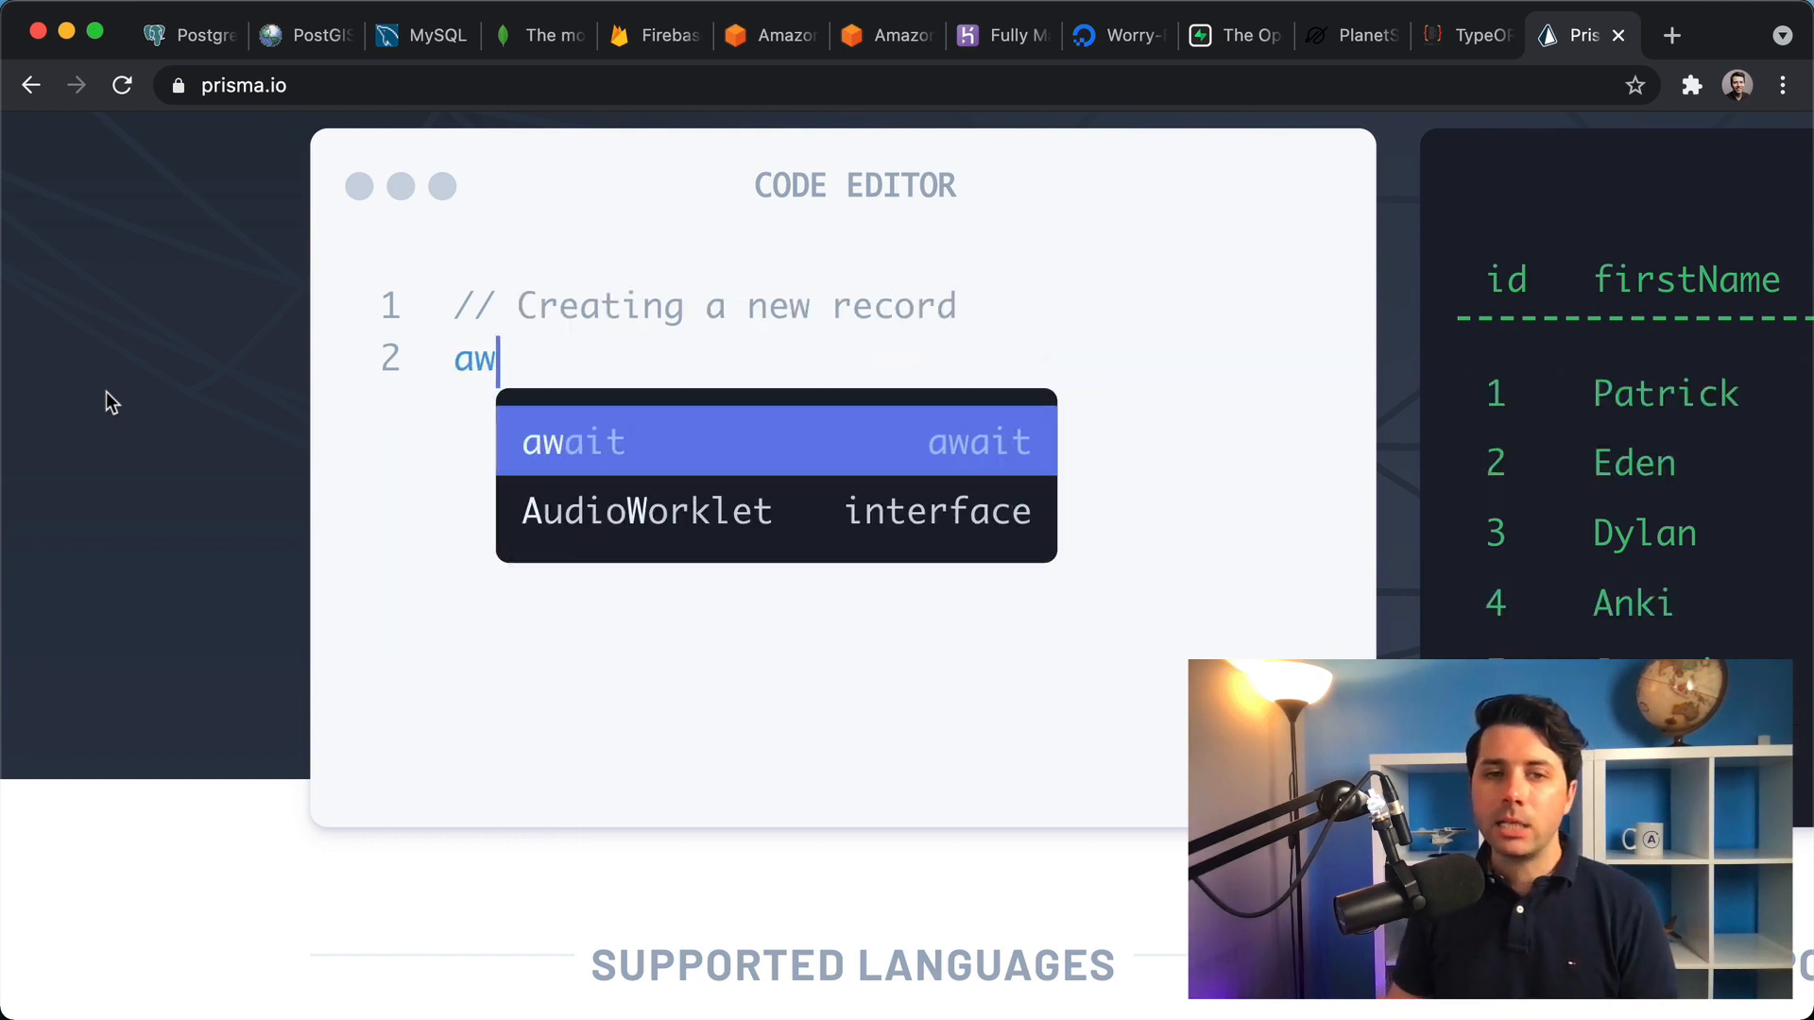
pyautogui.write('await prisma.us')
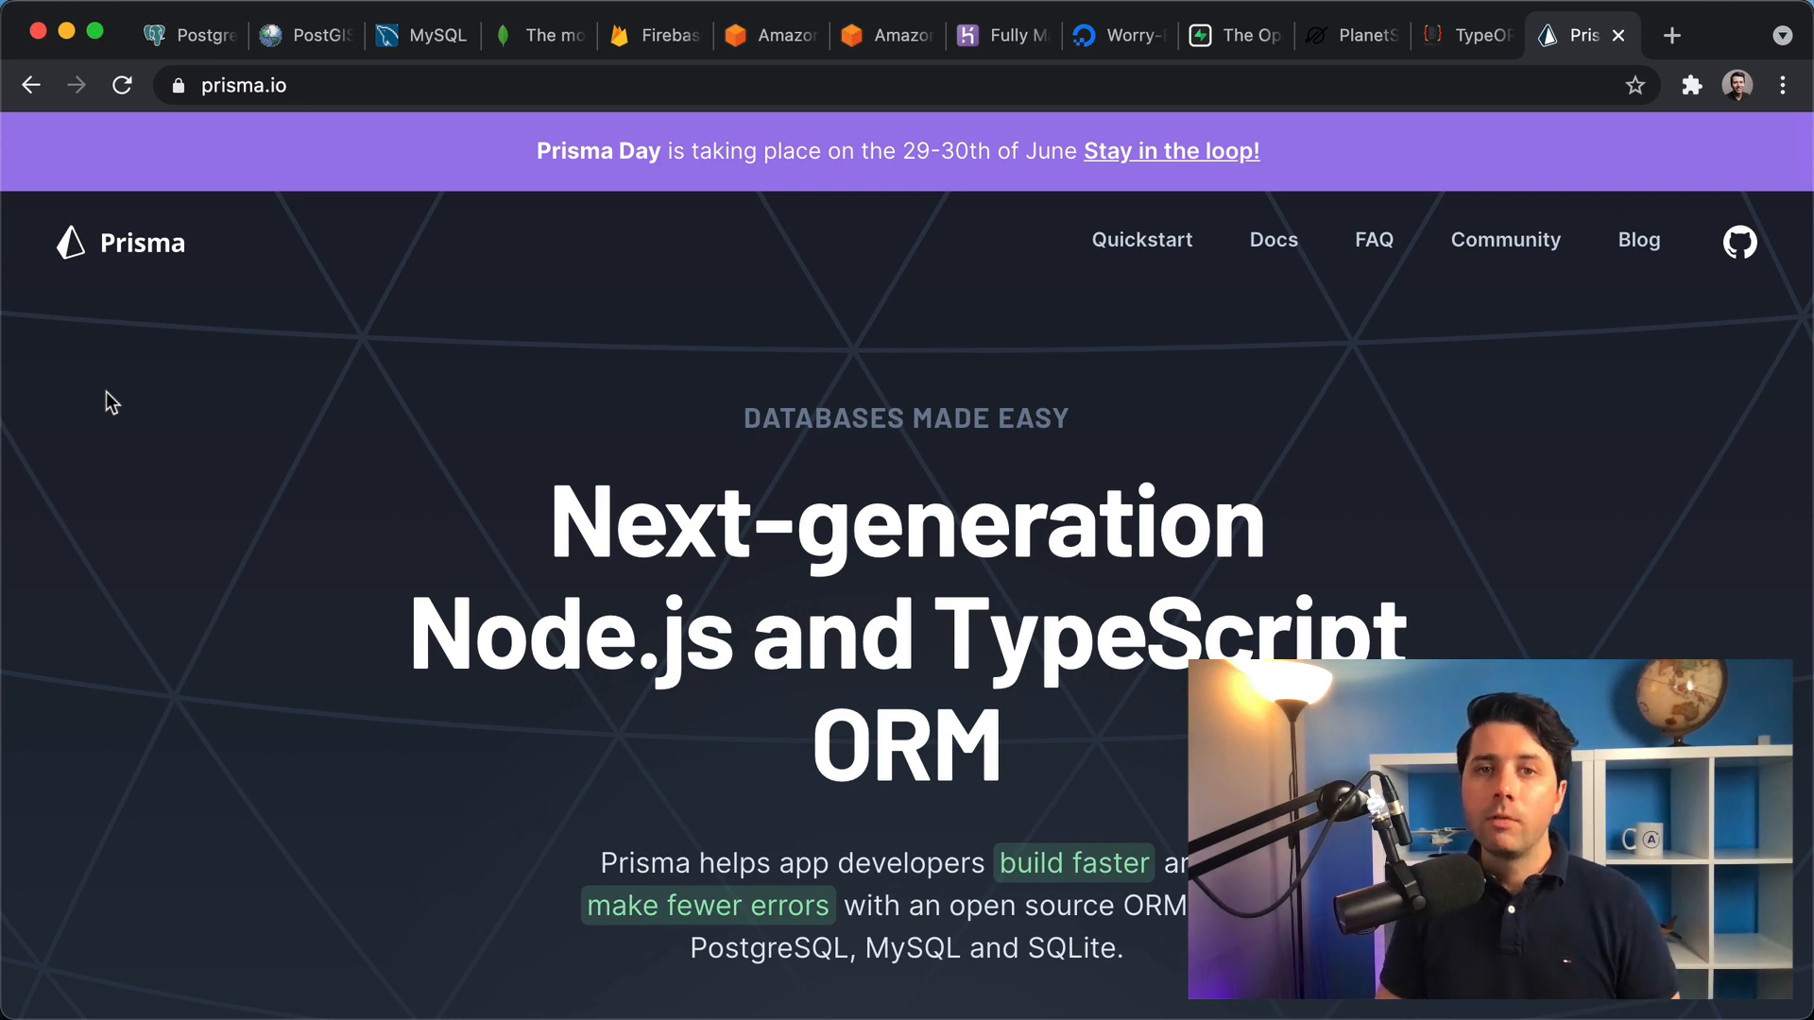
pyautogui.click(535, 34)
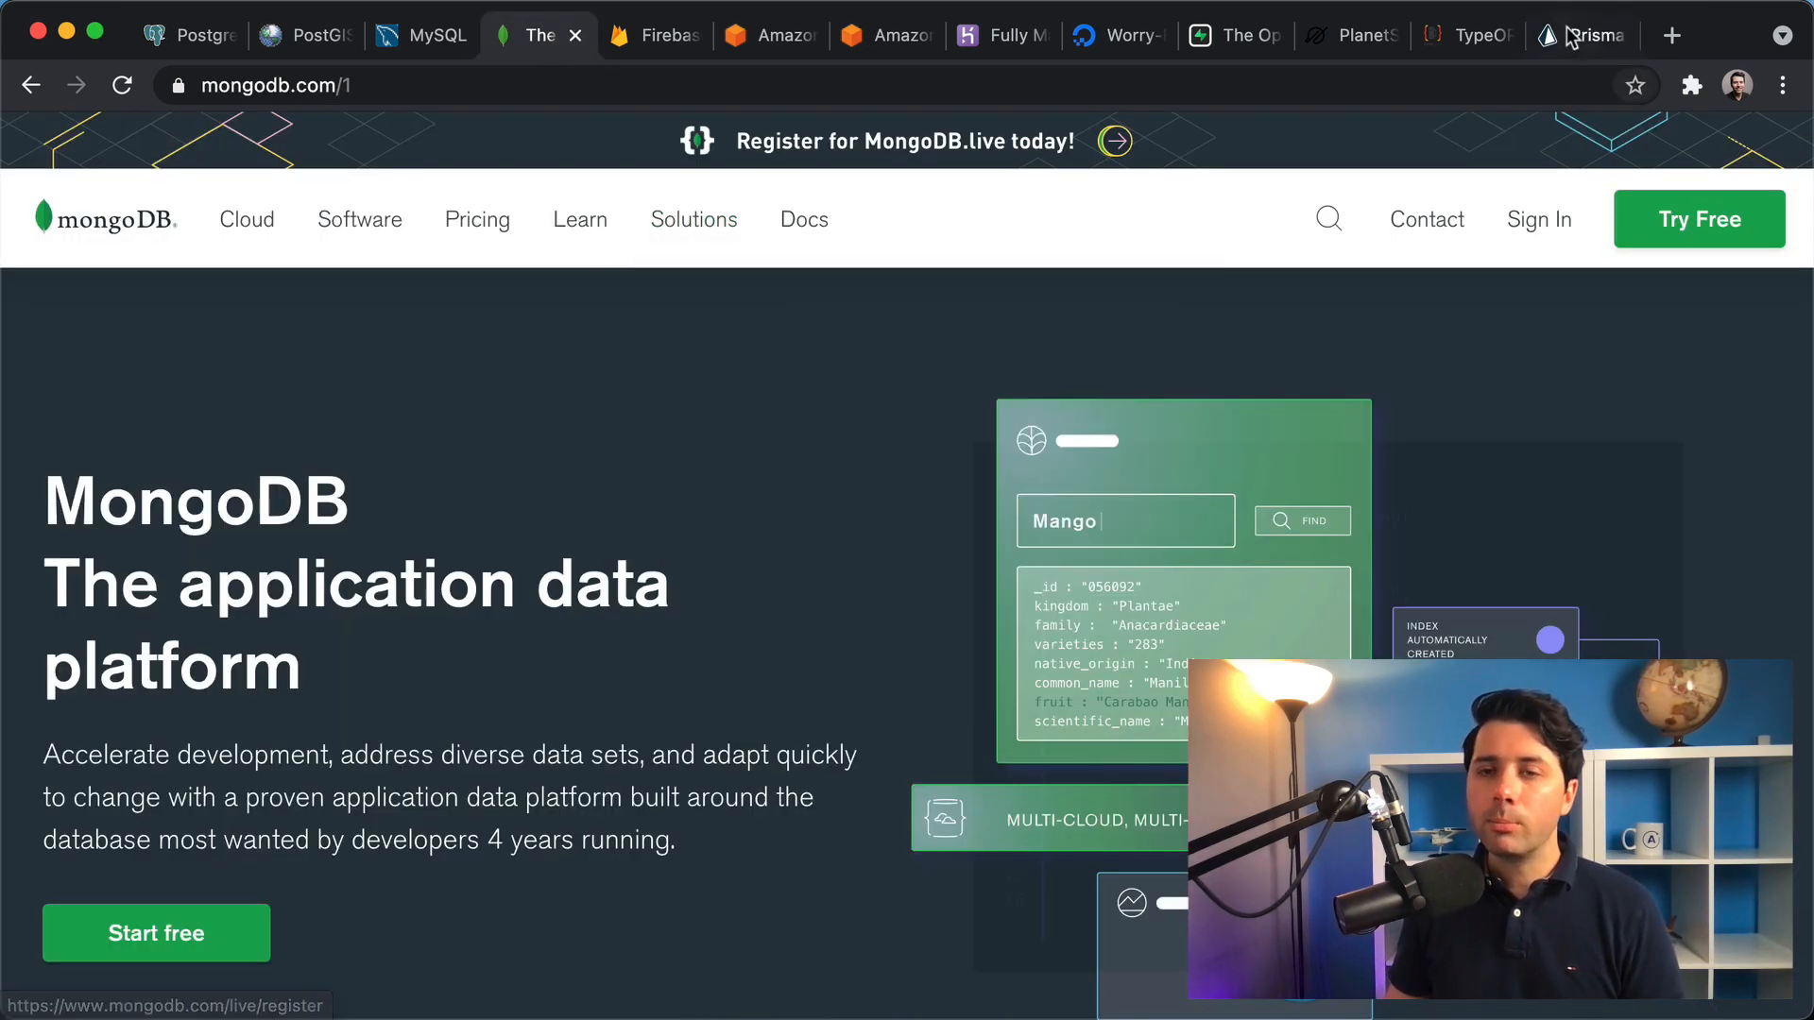
pyautogui.click(1580, 34)
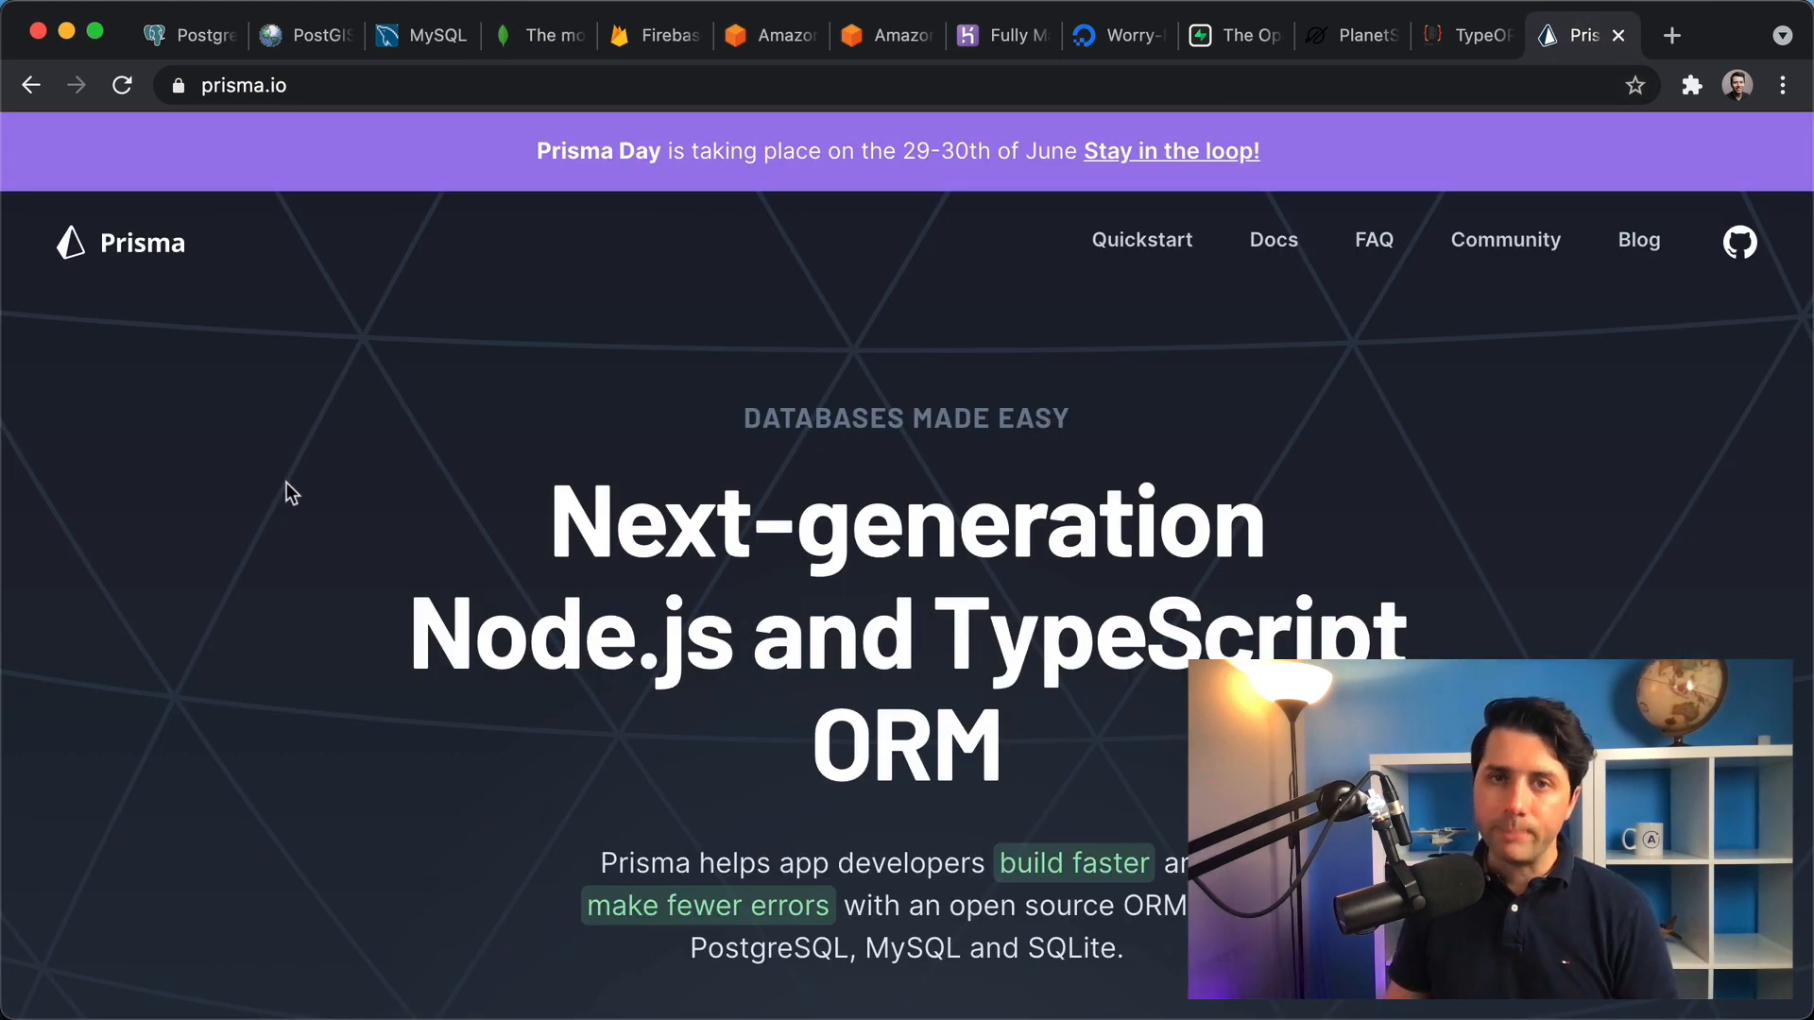